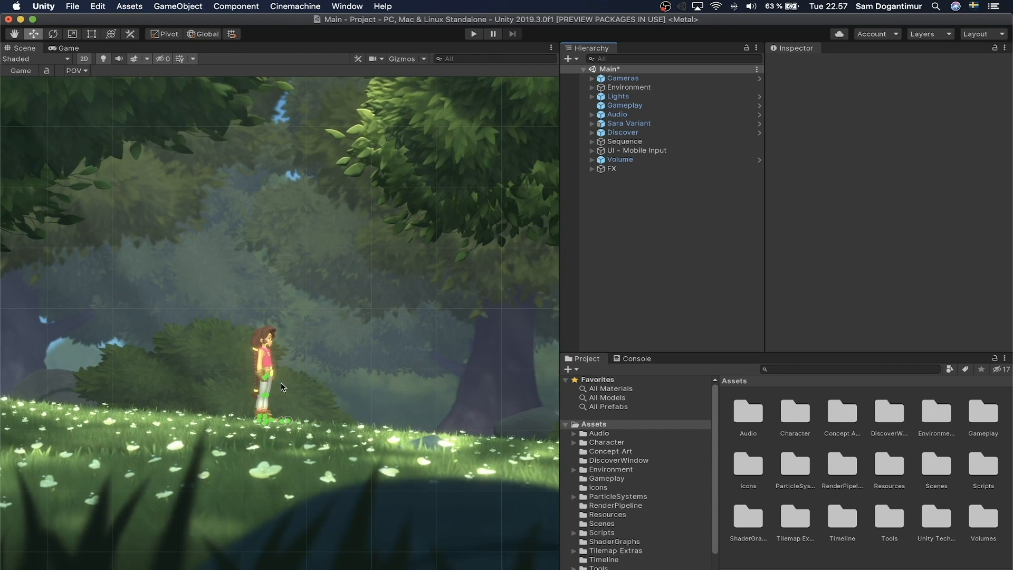
- Pan and zoom out over the forest clearing, then show the Scene view's gizmo icons
left_click_drag(281, 387, 336, 401)
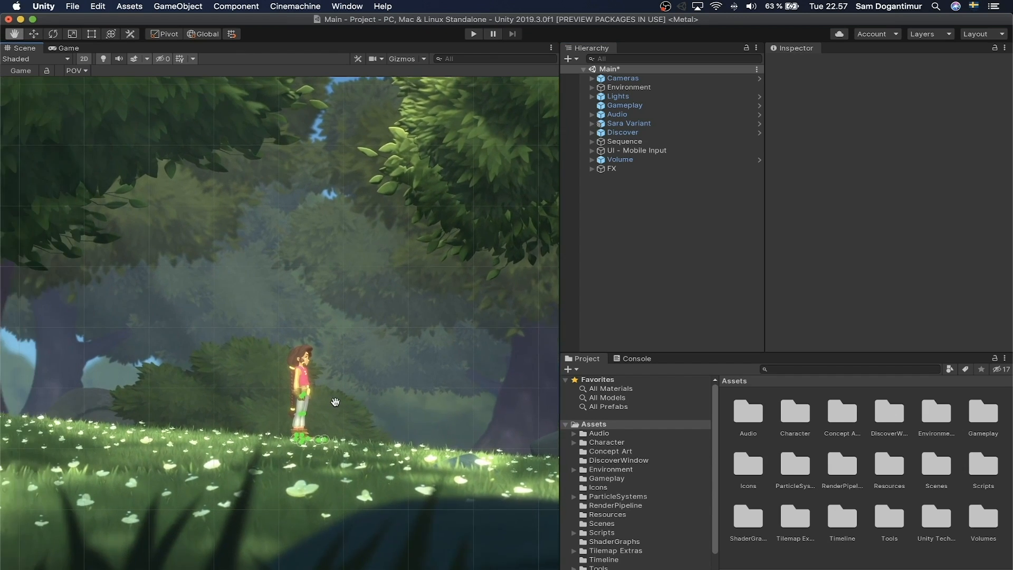
left_click_drag(335, 401, 460, 406)
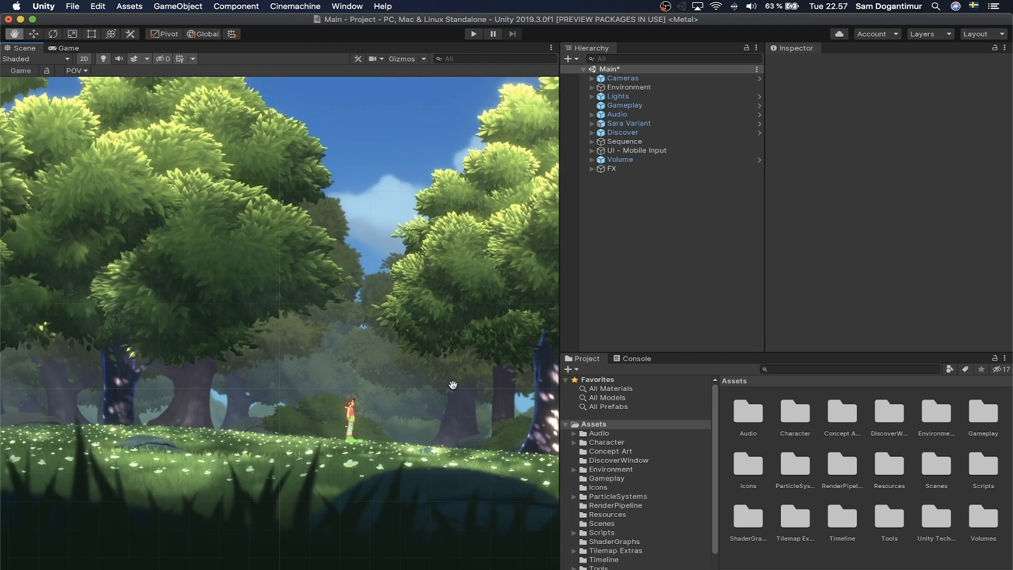
left_click(401, 59)
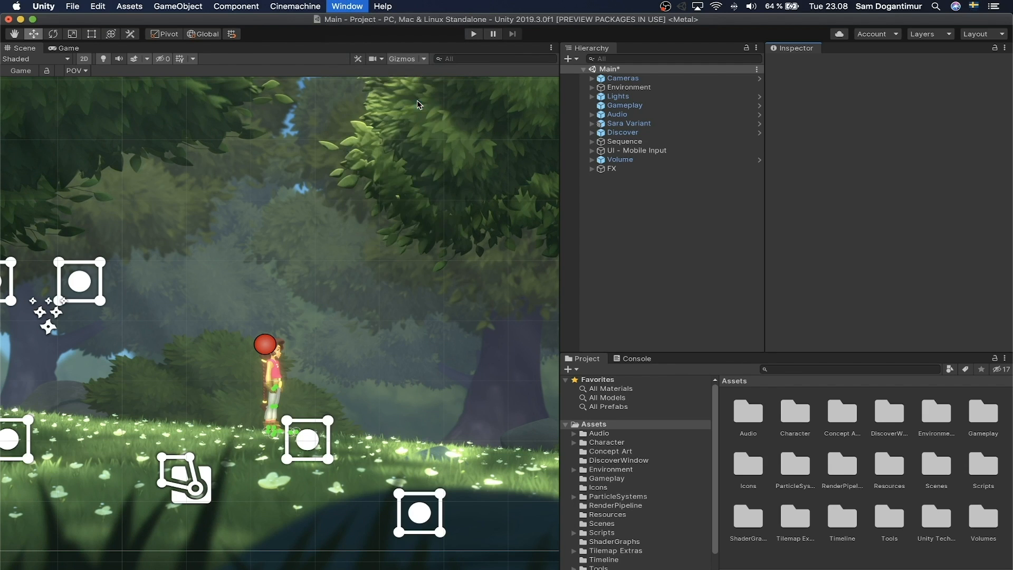
- Install the Universal RP package from the Package Manager by searching 'Universal', then close it
left_click(348, 6)
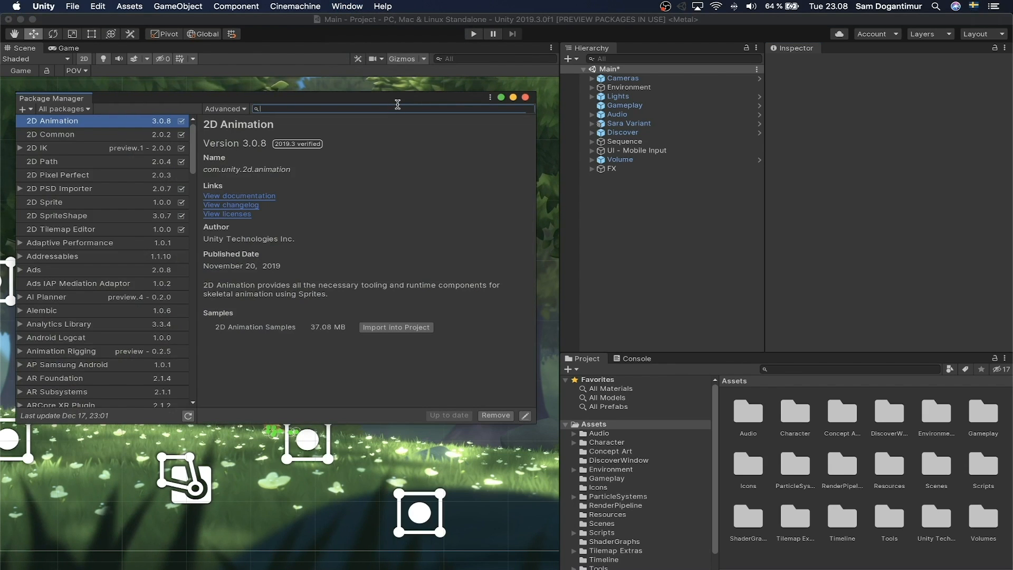
type("Universal")
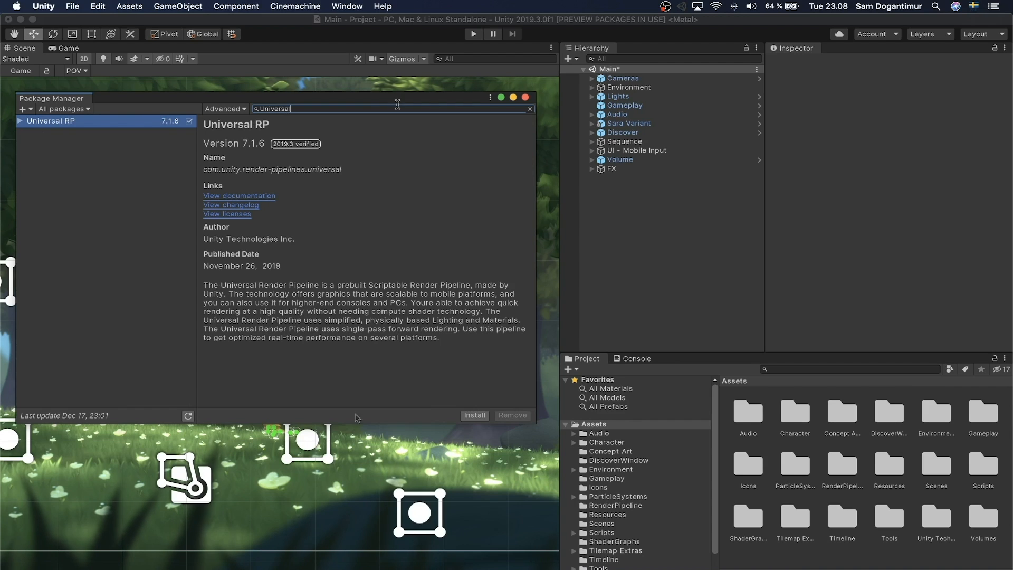
left_click(474, 415)
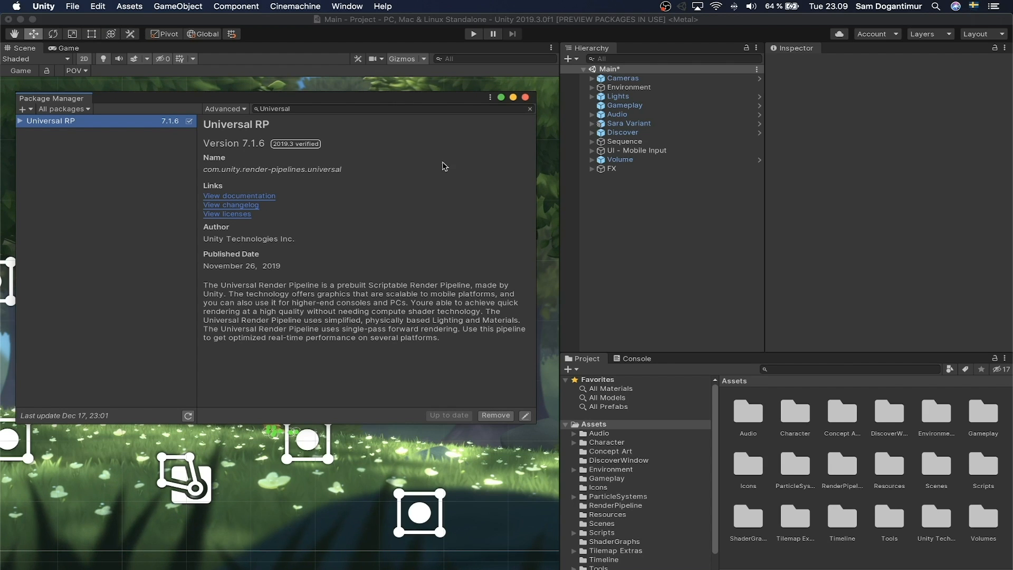
left_click(529, 108)
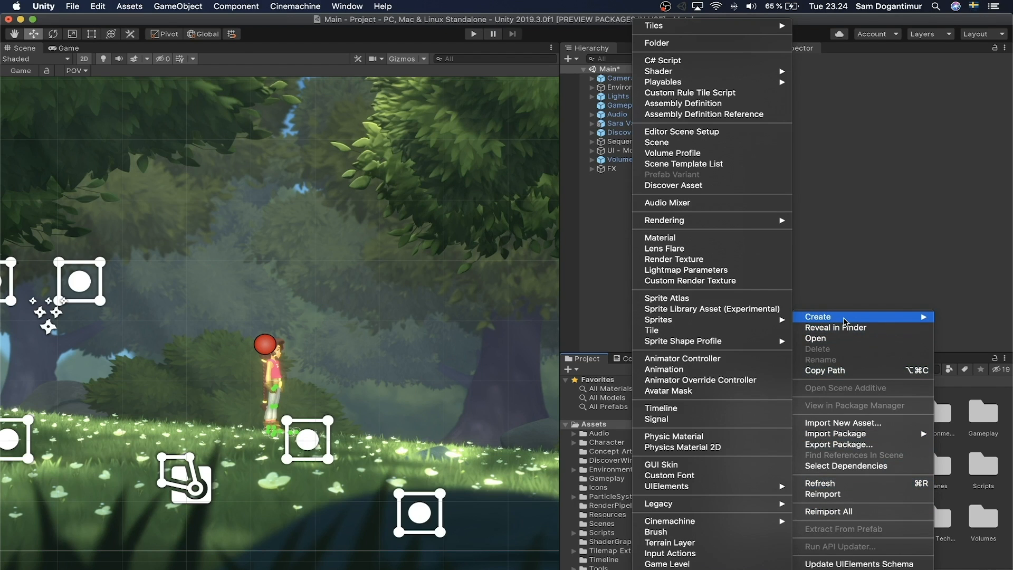
mouse_move(546, 220)
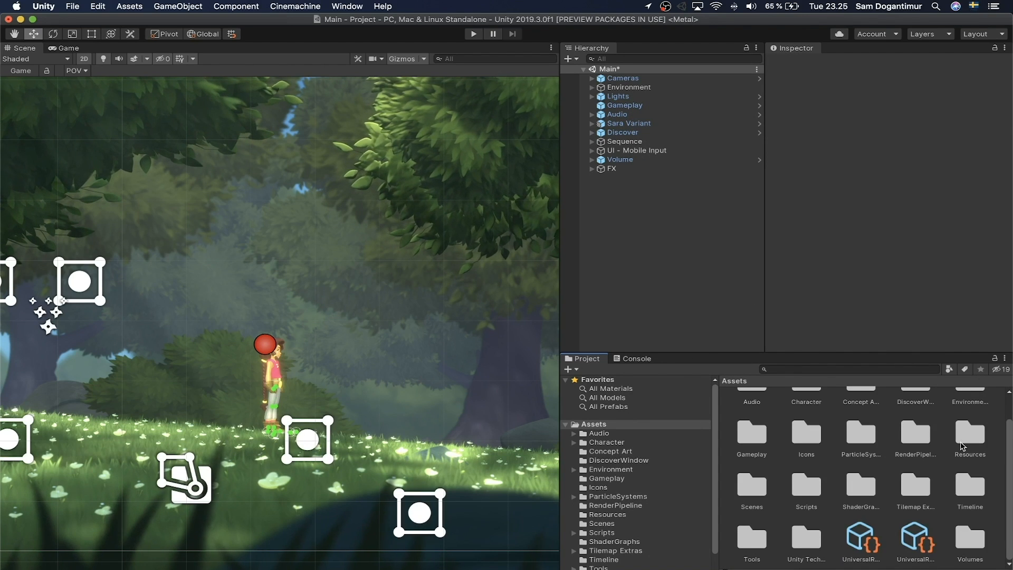
- Select the newly created Universal Render Pipeline asset to inspect its settings
left_click(861, 541)
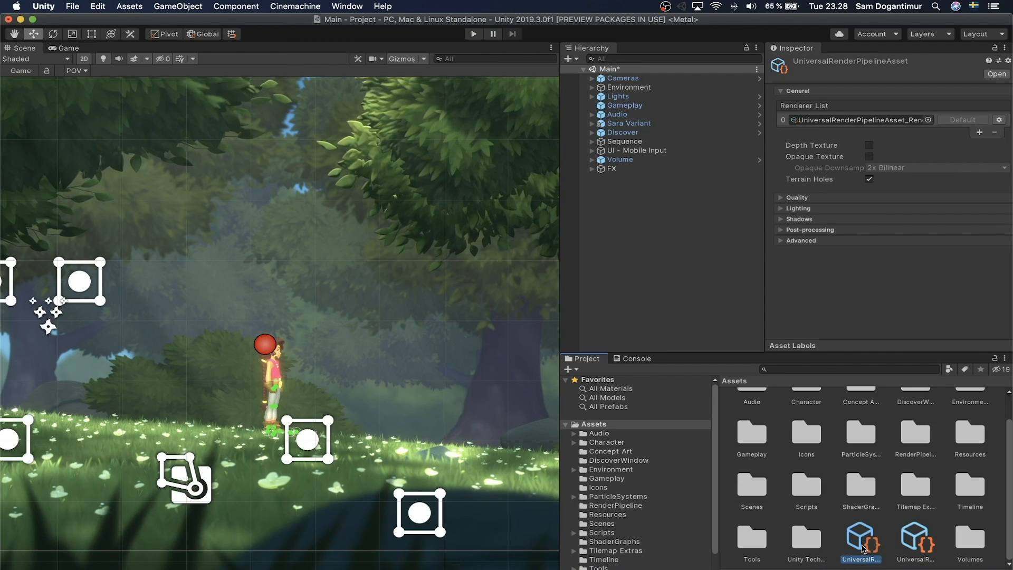
mouse_move(793, 503)
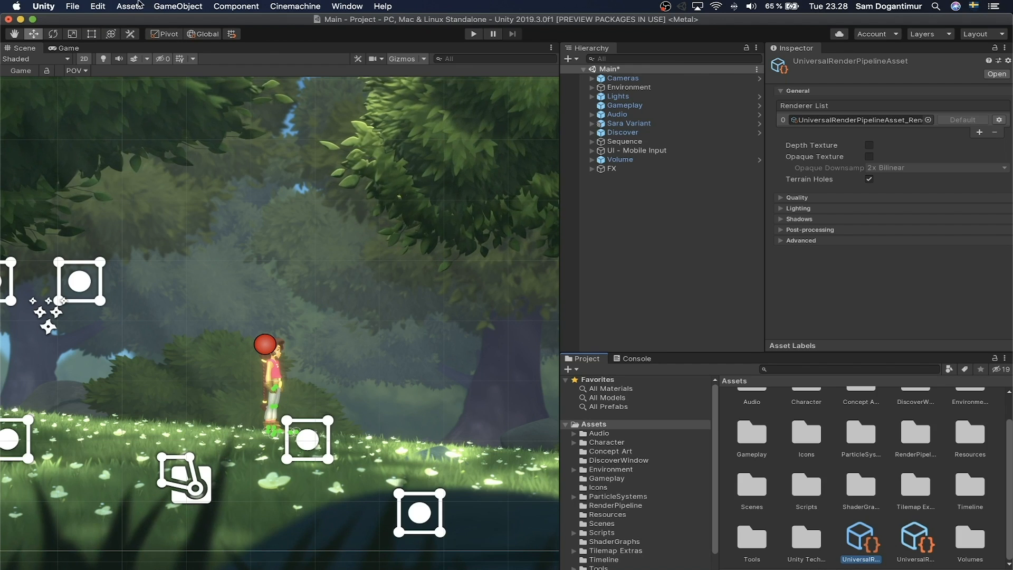
- In Project Settings > Graphics, assign the Universal Render Pipeline asset as the scriptable render pipeline
left_click(97, 6)
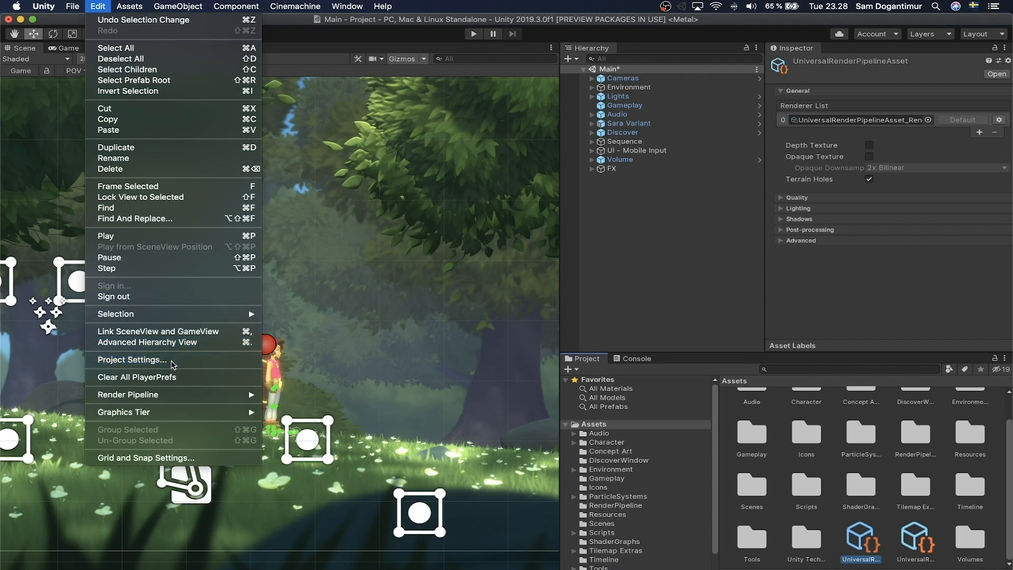
left_click(132, 359)
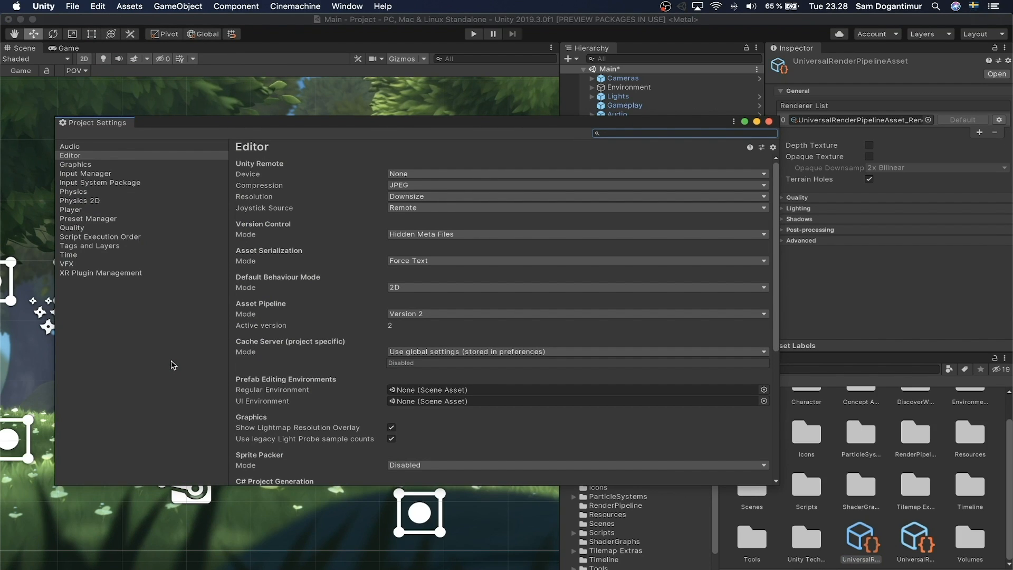
left_click(75, 164)
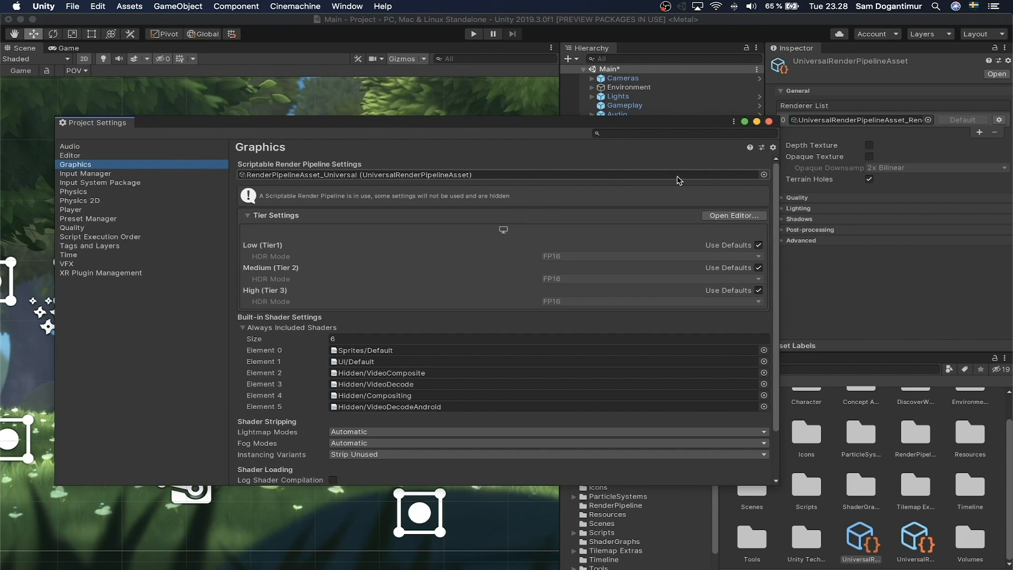
left_click(763, 175)
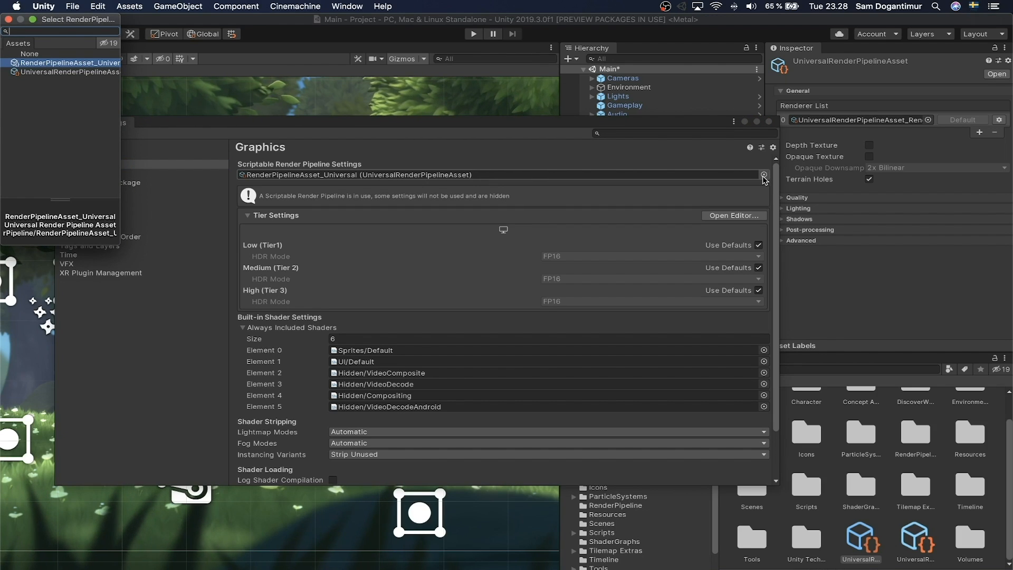
left_click(69, 71)
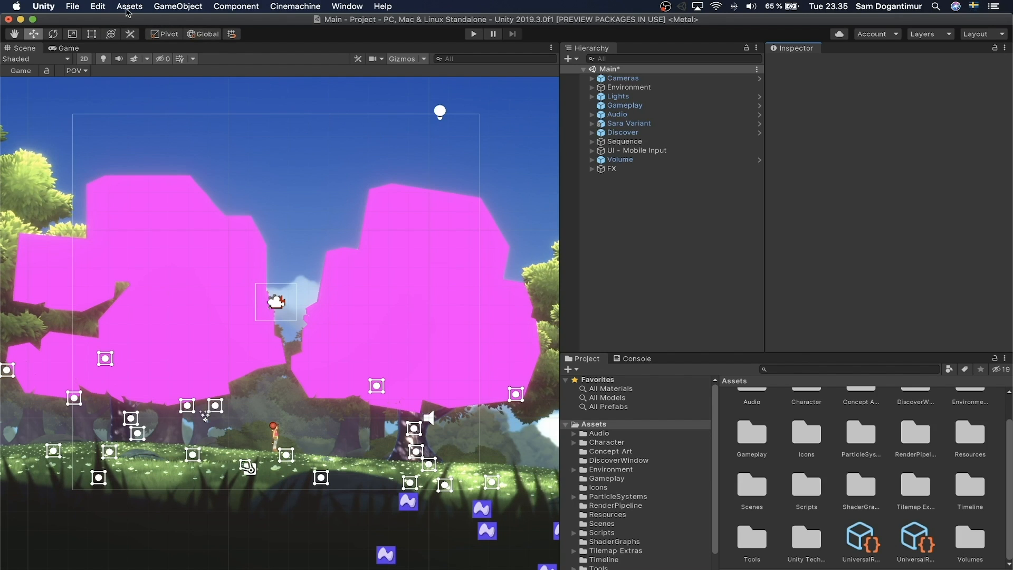
- Upgrade every project material to UniversalRP so the magenta trees render correctly
left_click(98, 5)
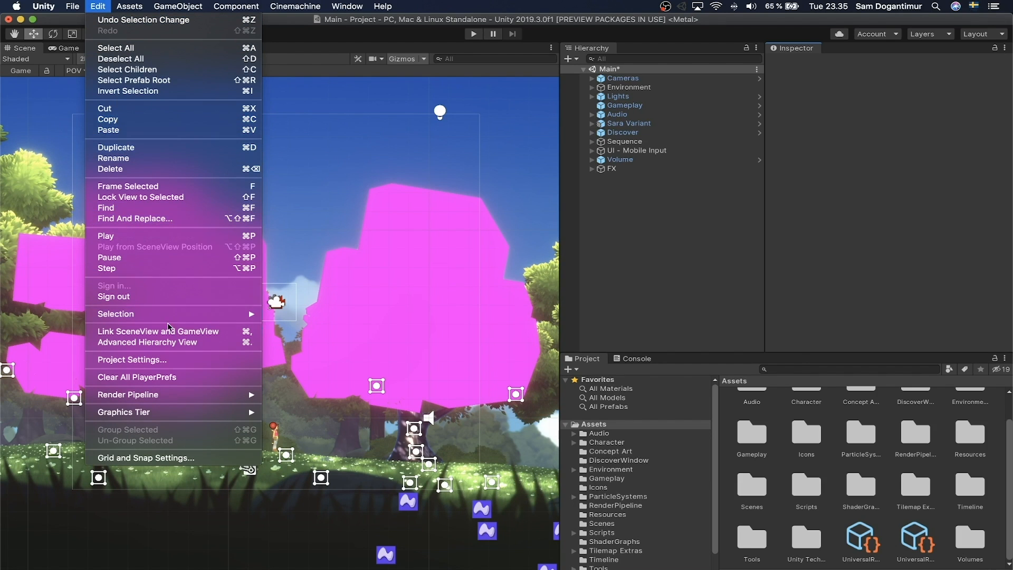
mouse_move(128, 394)
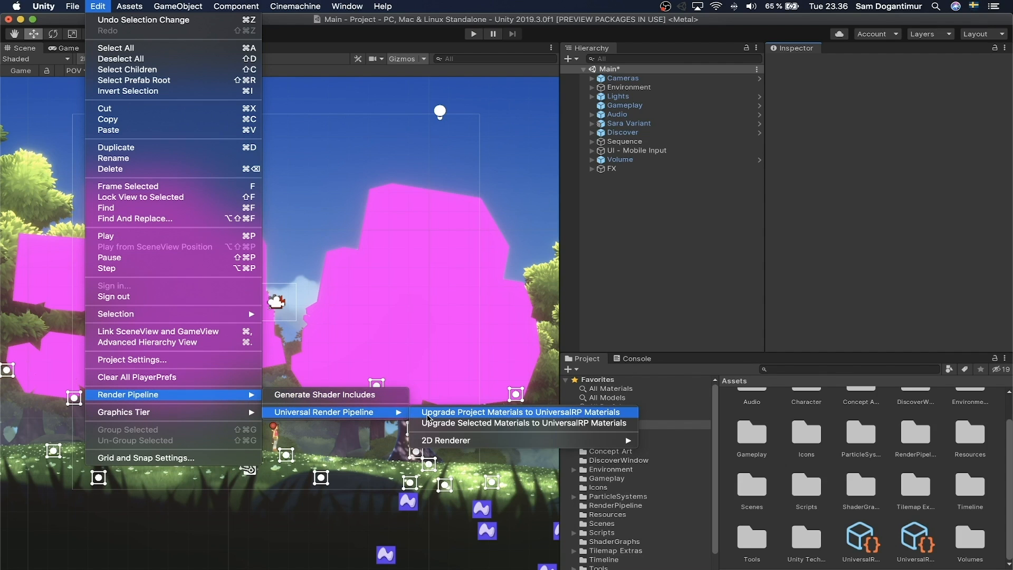
left_click(519, 412)
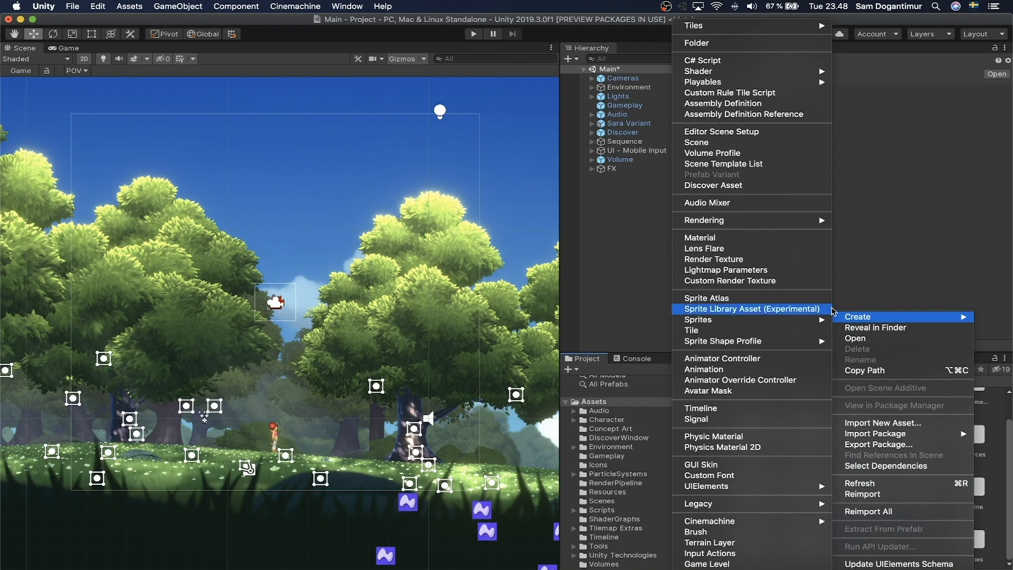
mouse_move(705, 220)
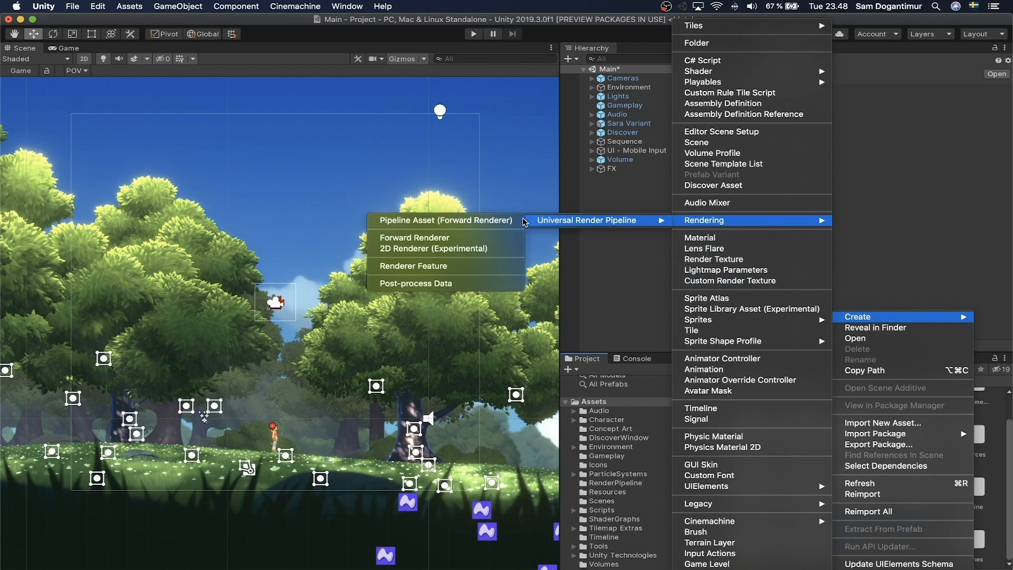
mouse_move(434, 249)
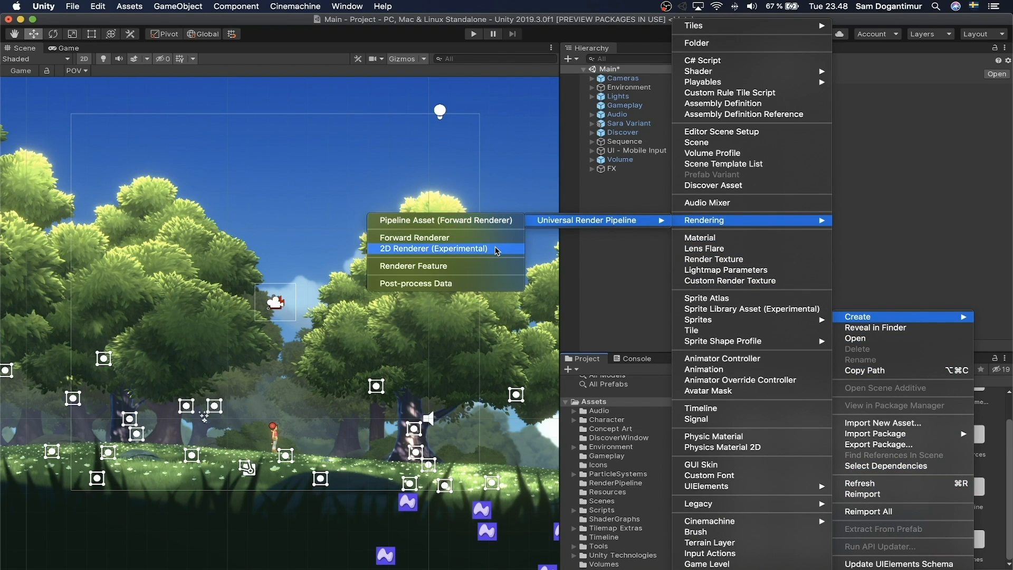
- Create a 2D Renderer (Experimental) asset named New 2D Renderer Data and select it
left_click(433, 248)
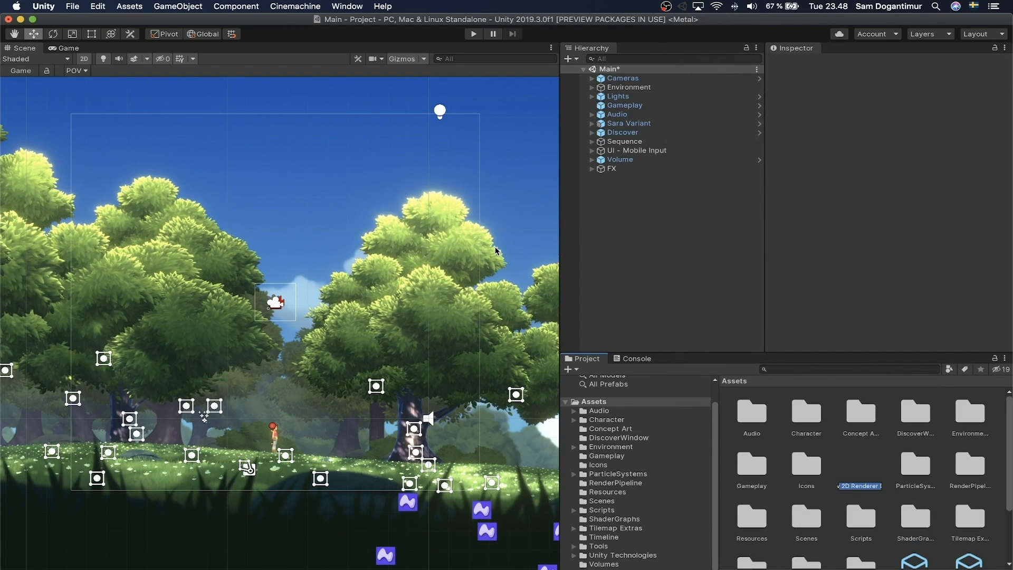
left_click(860, 466)
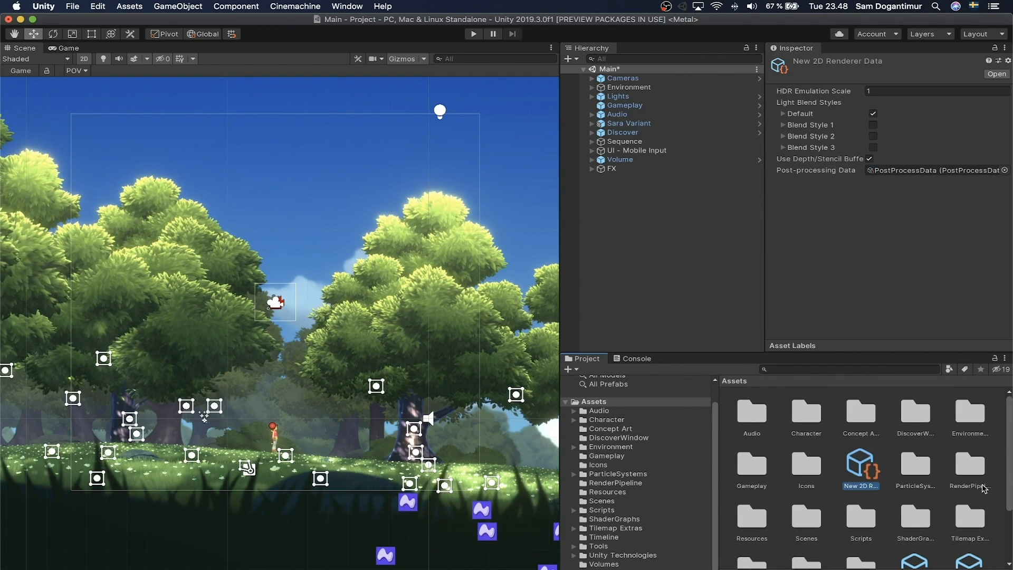
scroll("down", 3)
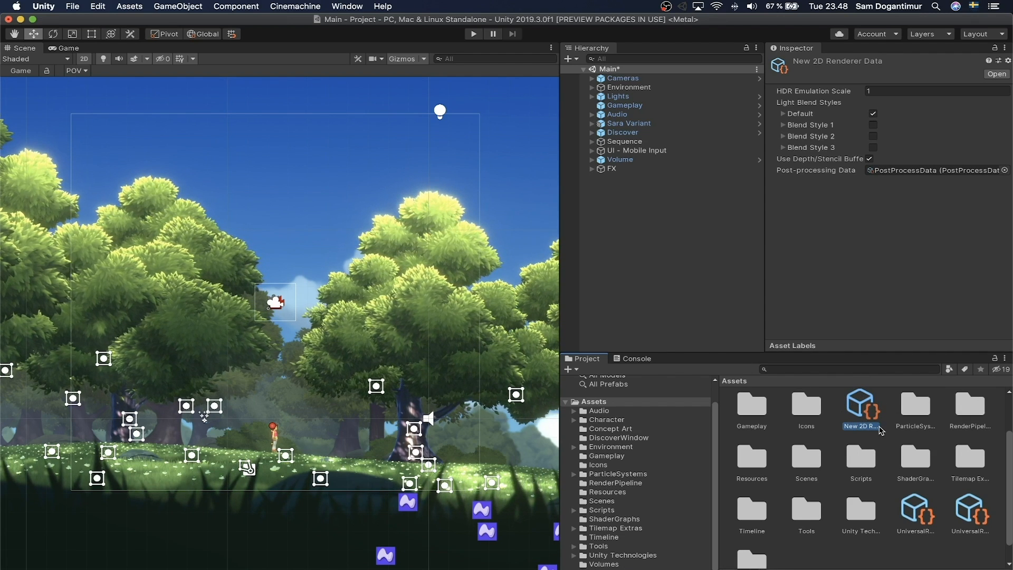
left_click(915, 510)
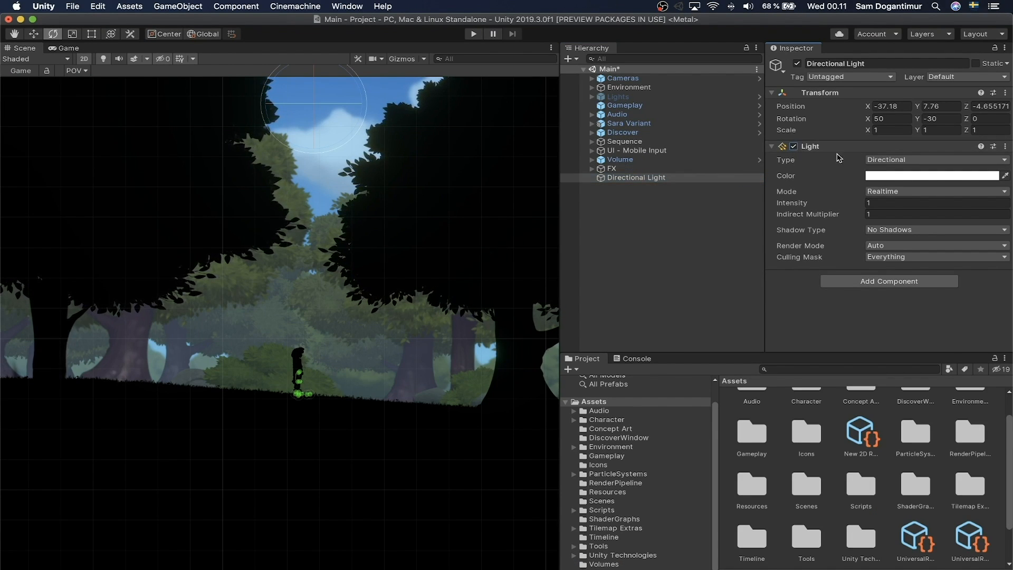
- Switch the Directional Light to a Point light, then remove it from the Hierarchy
left_click(932, 160)
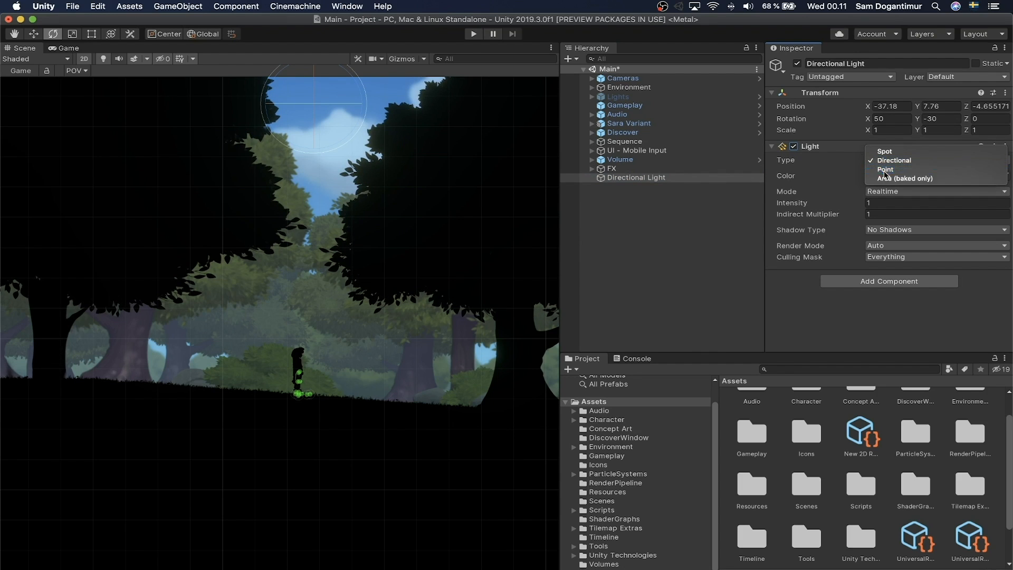
left_click(886, 169)
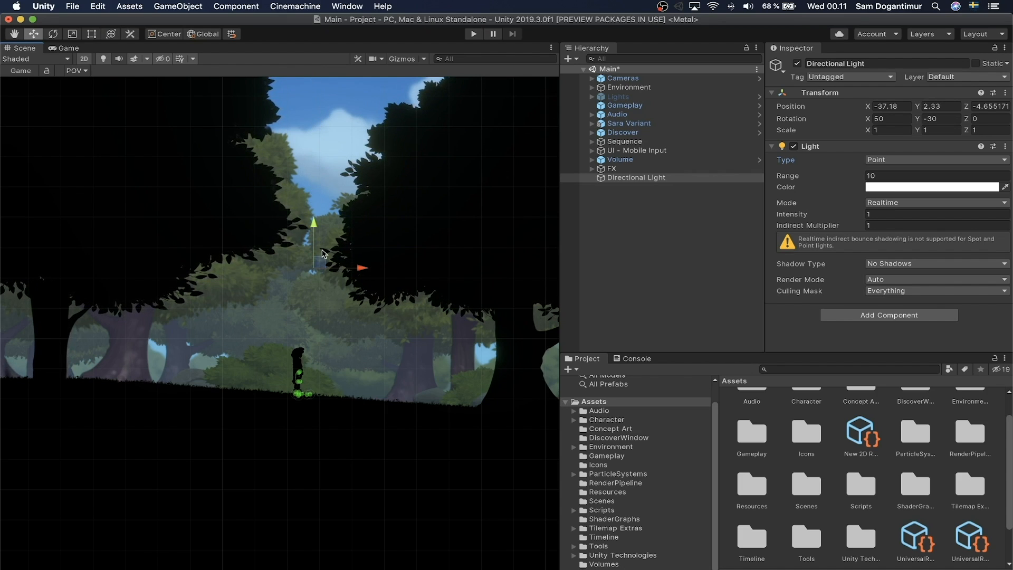
left_click(665, 186)
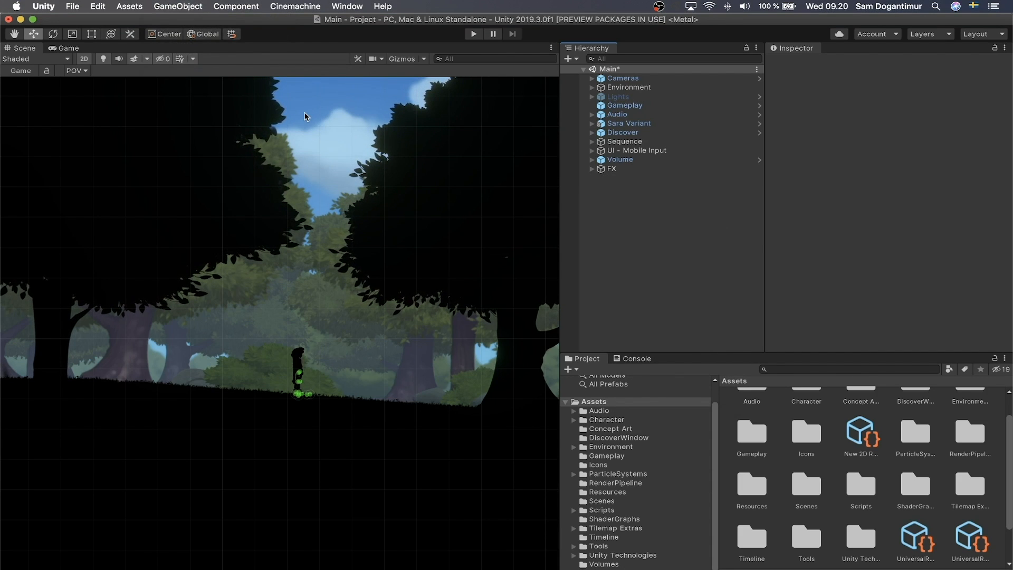
- Add a Point Light 2D (Experimental) through the GameObject > Light > 2D menu
left_click(178, 6)
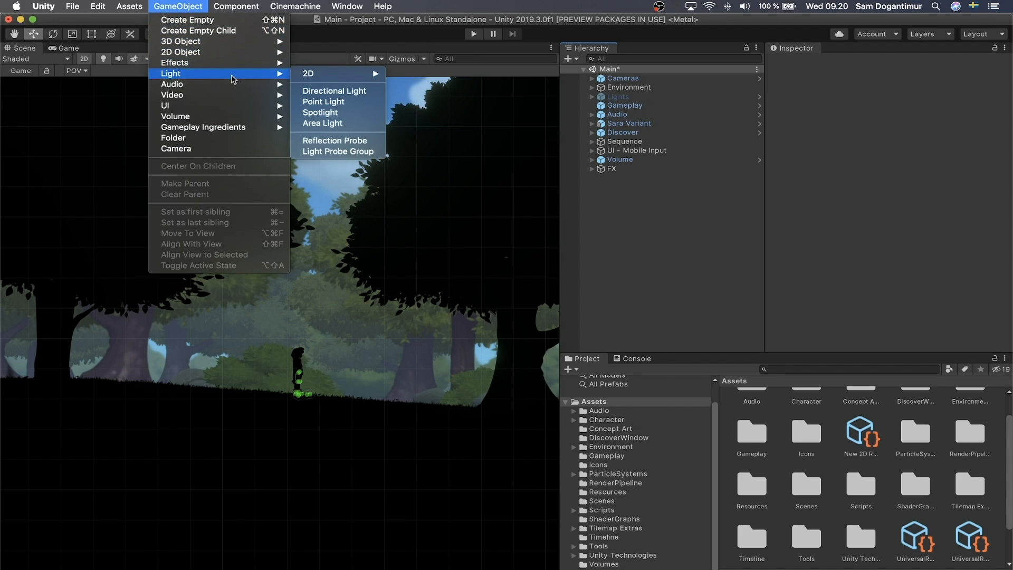
mouse_move(308, 73)
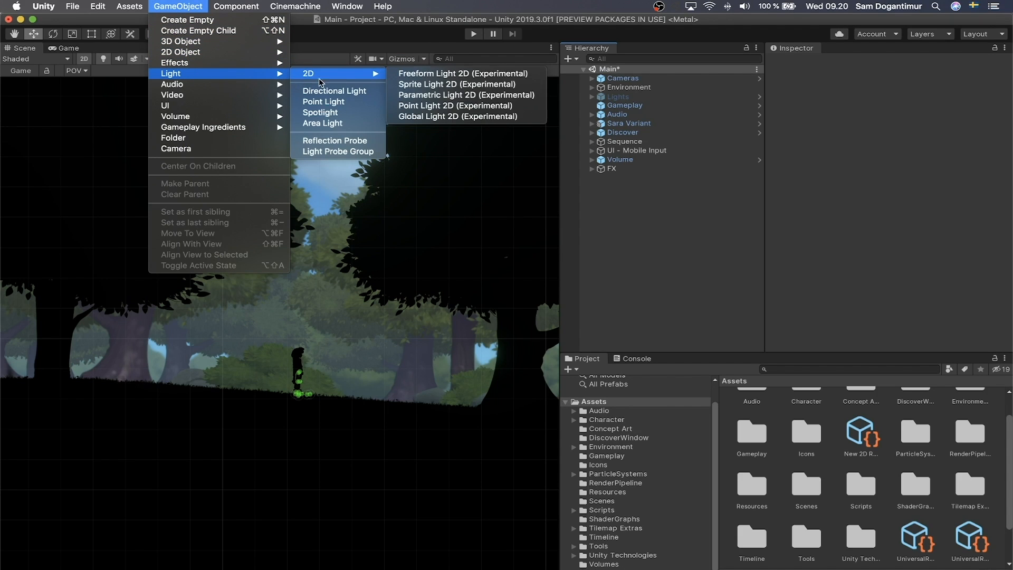
mouse_move(366, 81)
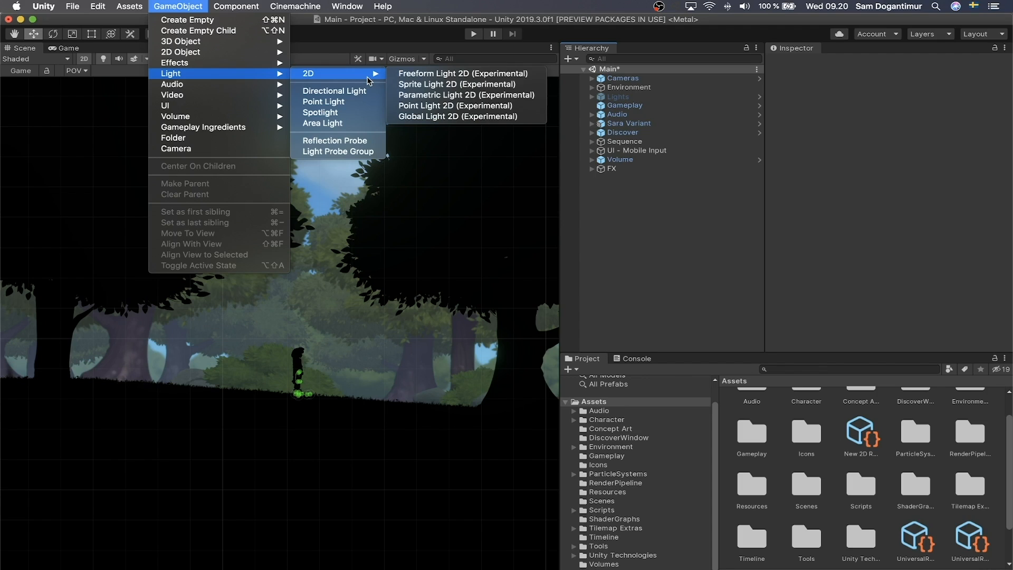
mouse_move(456, 84)
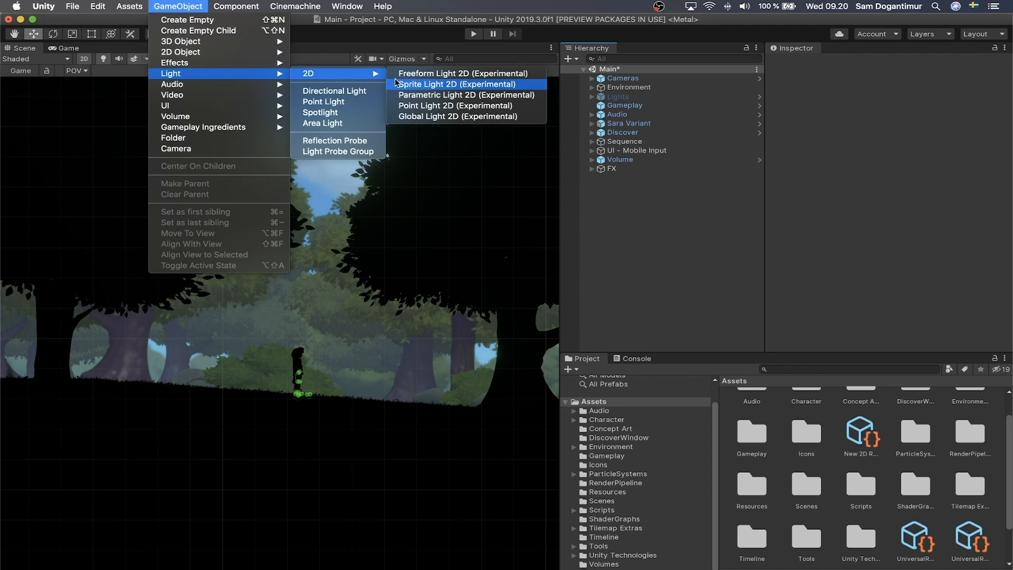
mouse_move(406, 87)
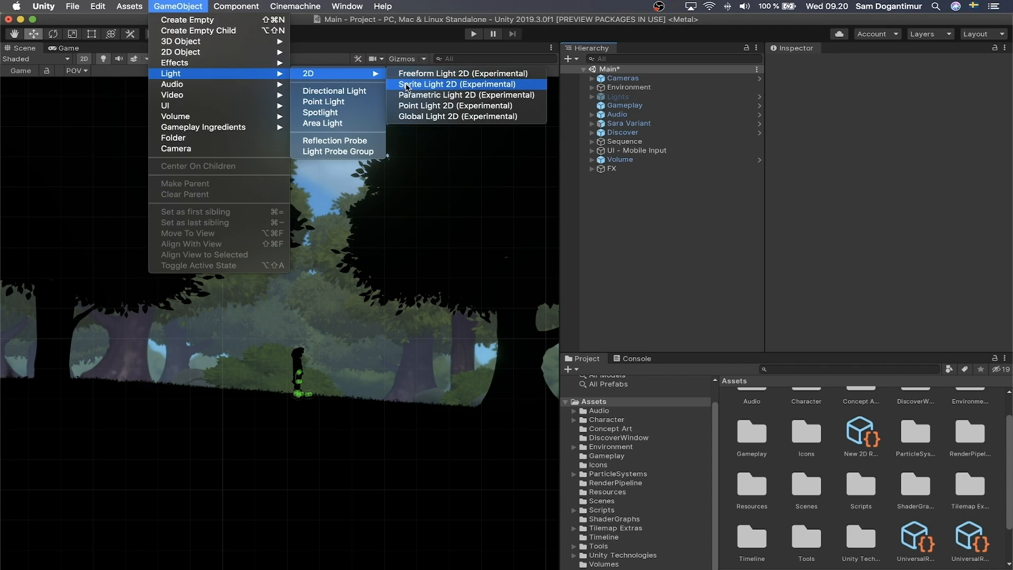
mouse_move(529, 84)
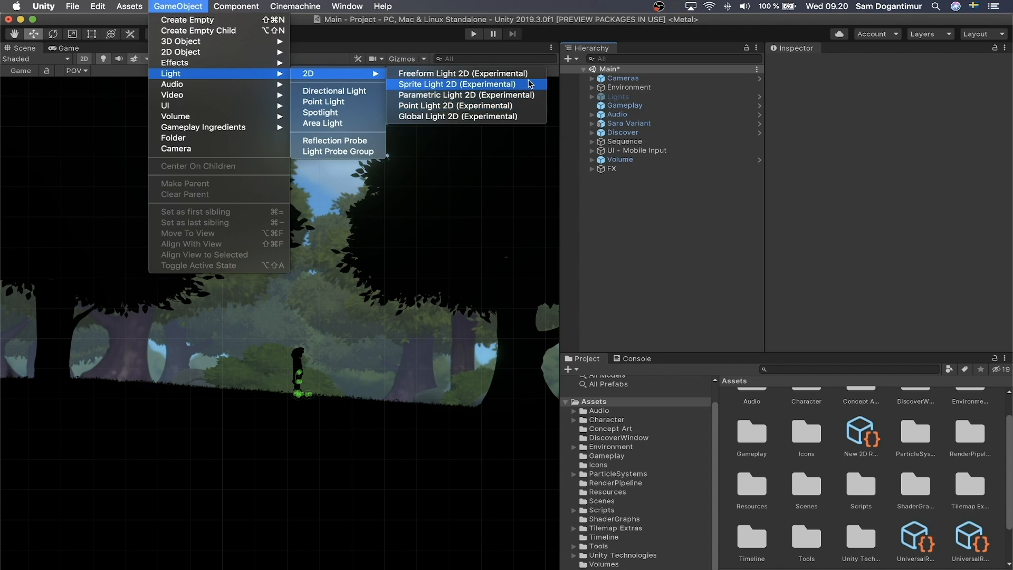
mouse_move(463, 73)
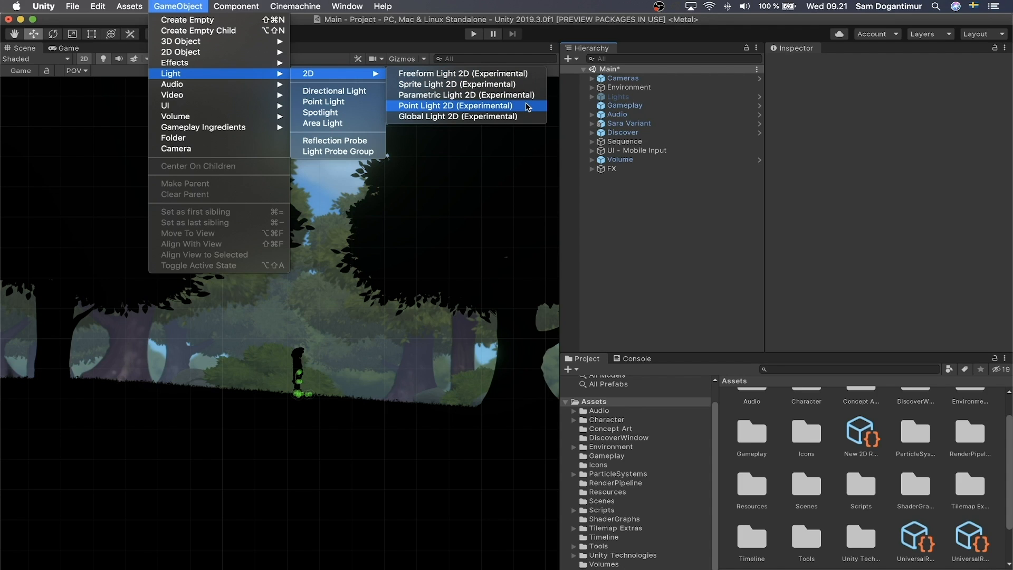
left_click(455, 105)
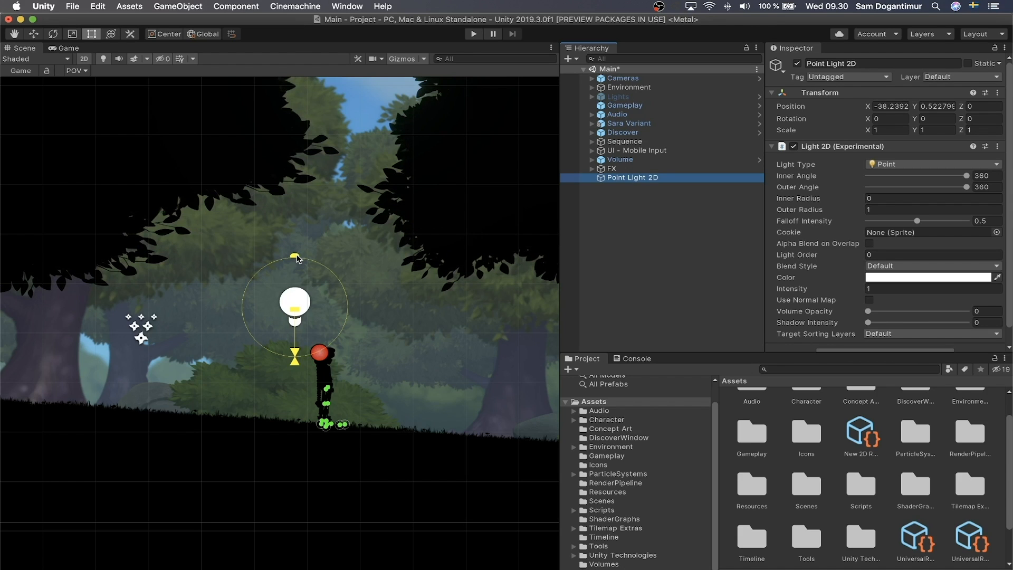
- Drag the point light's radius handle outward so its glow covers the character and nearby bushes
left_click_drag(294, 256, 362, 232)
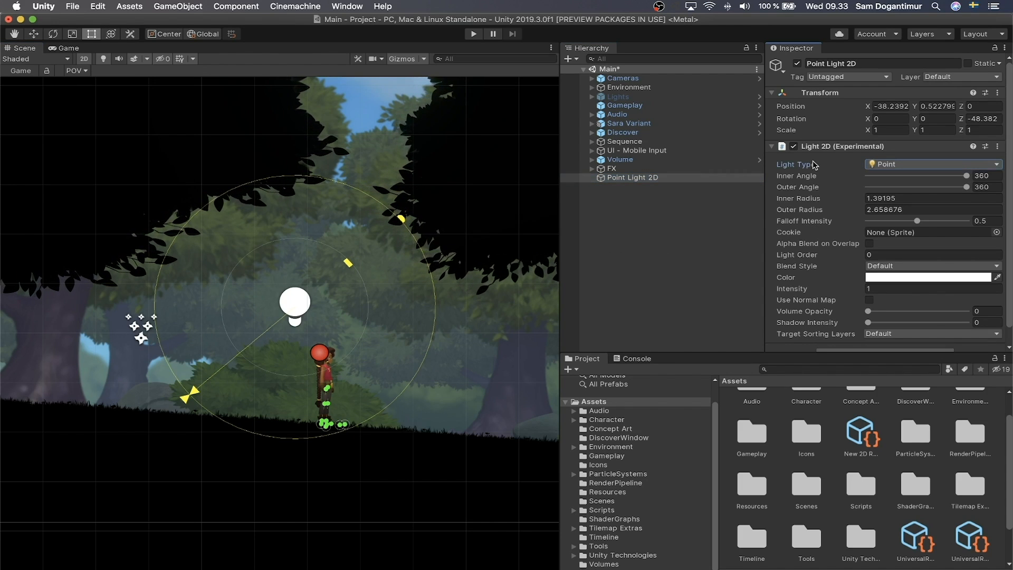
- Set Target Sorting Layers to All and Light Order to 2, then enlarge the outer radius further
left_click(930, 334)
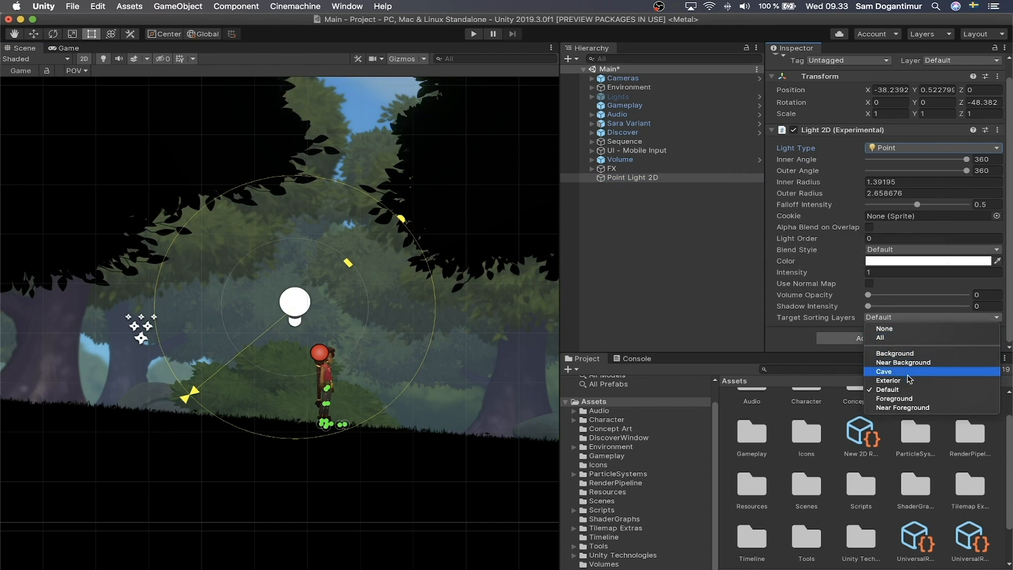
left_click(880, 337)
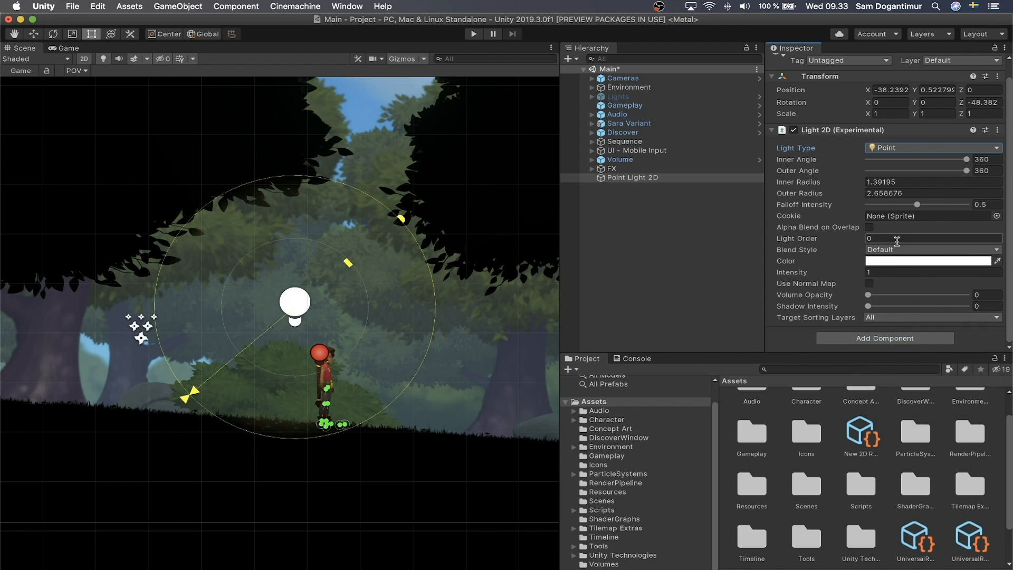
left_click(930, 239)
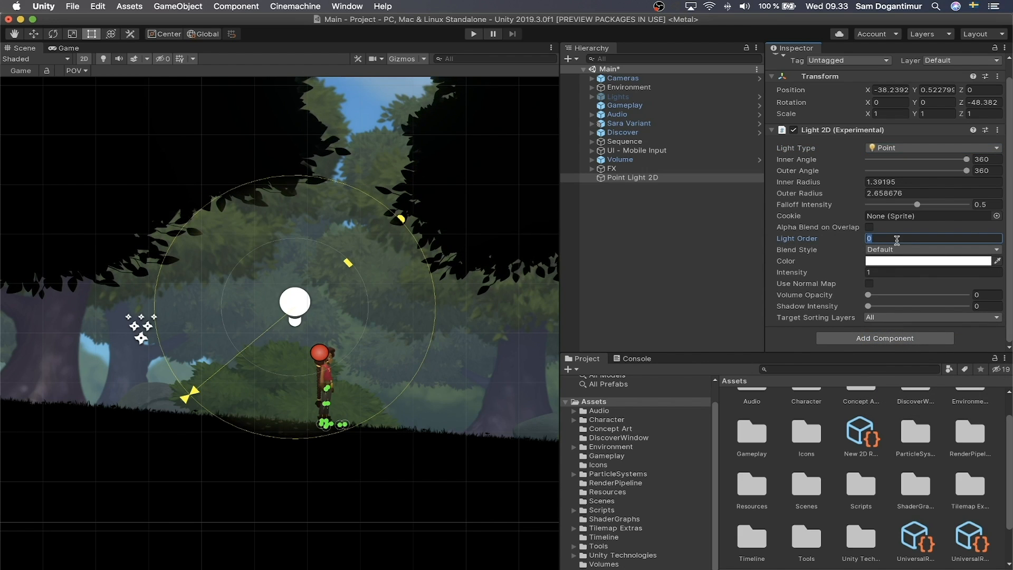
type("1")
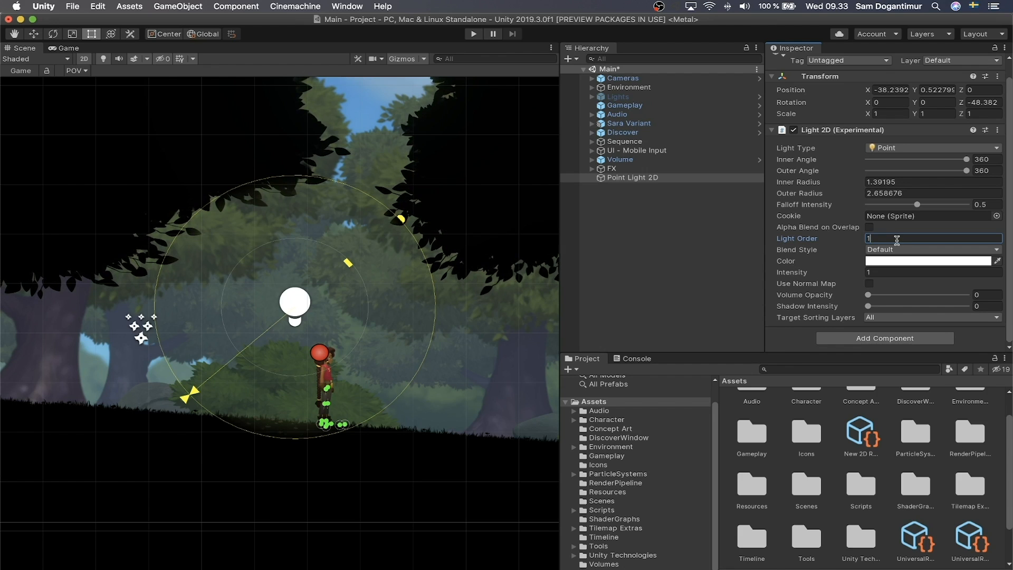
type("2")
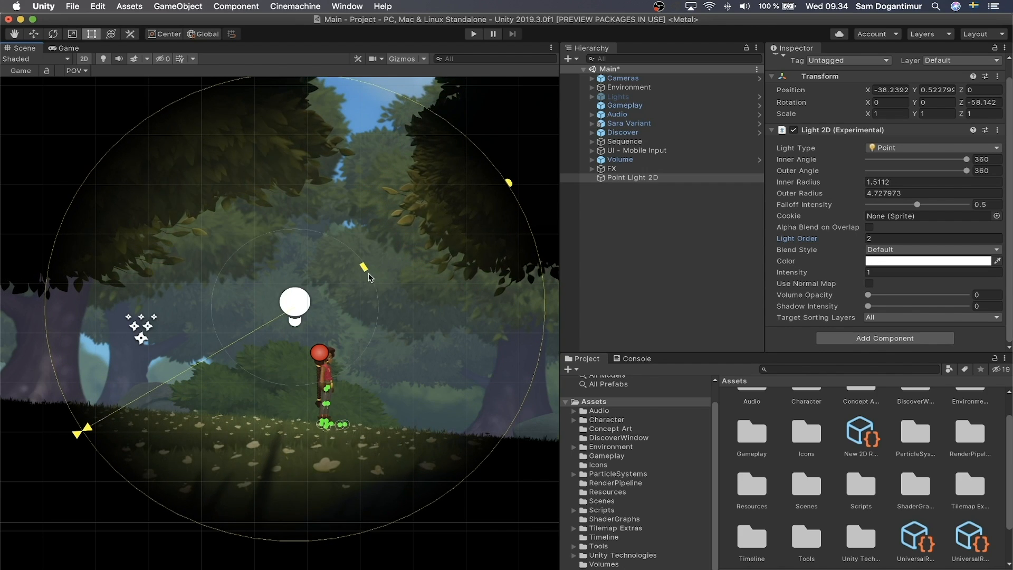
left_click_drag(363, 266, 421, 231)
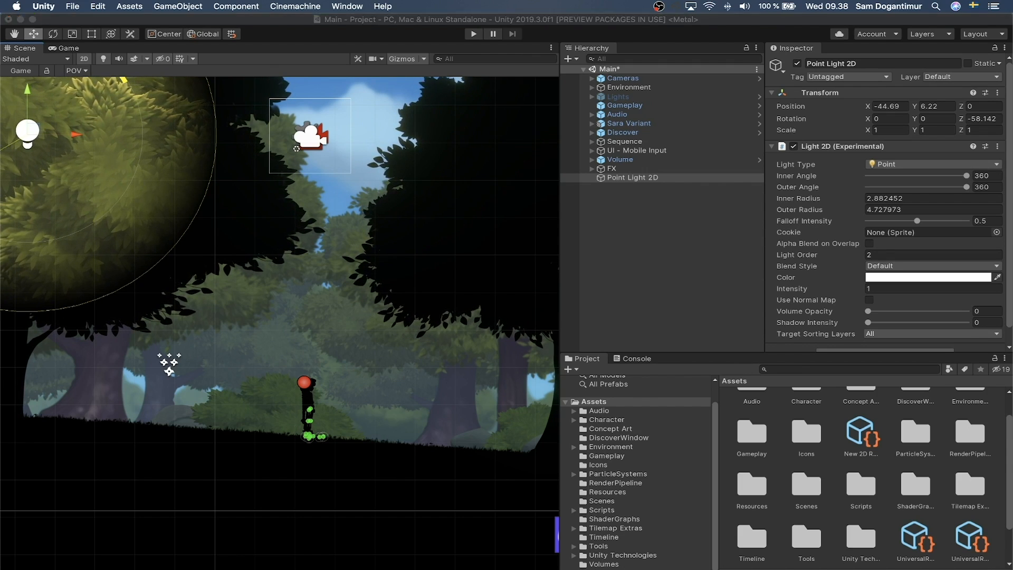
- Add a Freeform Light 2D to the scene from the GameObject > Light > 2D menu
left_click(178, 6)
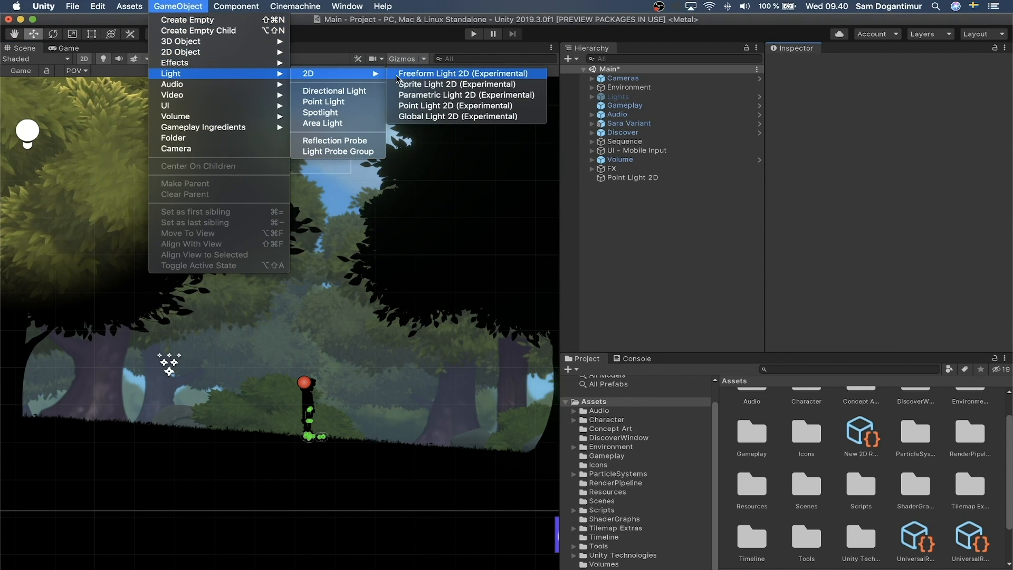
left_click(463, 73)
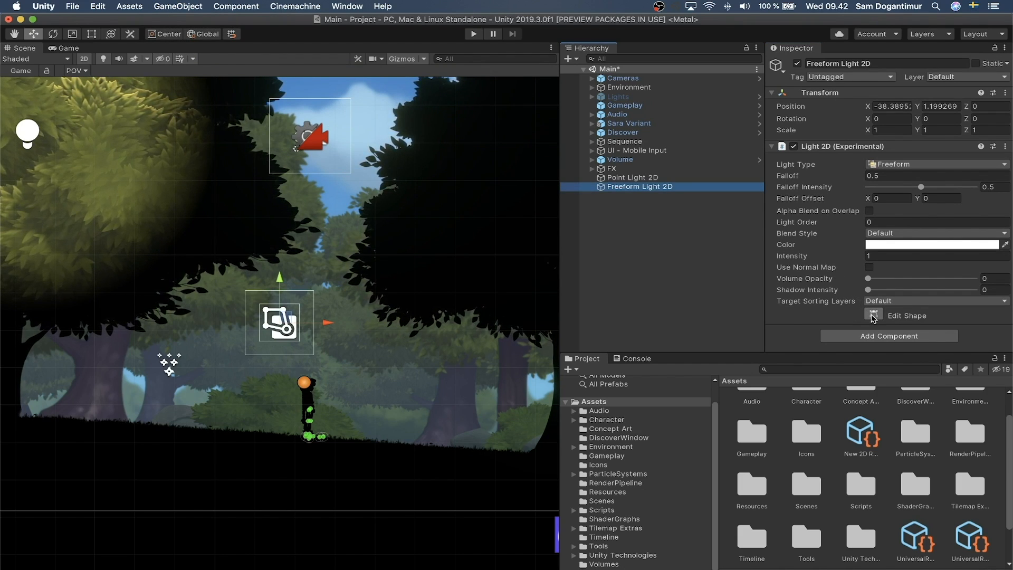
mouse_move(873, 315)
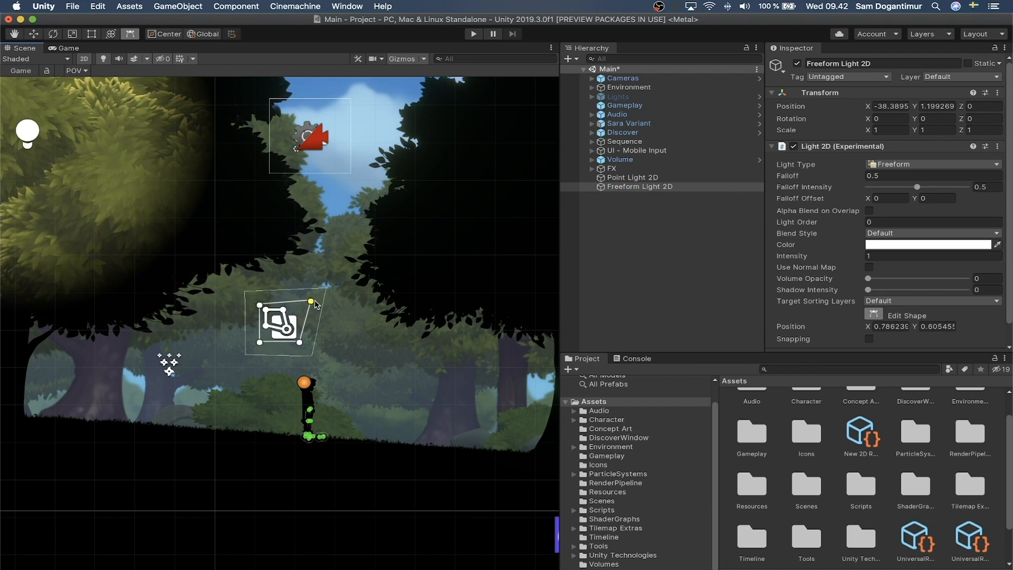
- Reshape the freeform light's vertices into a tight outline around the character, down to her feet
left_click_drag(310, 302, 325, 404)
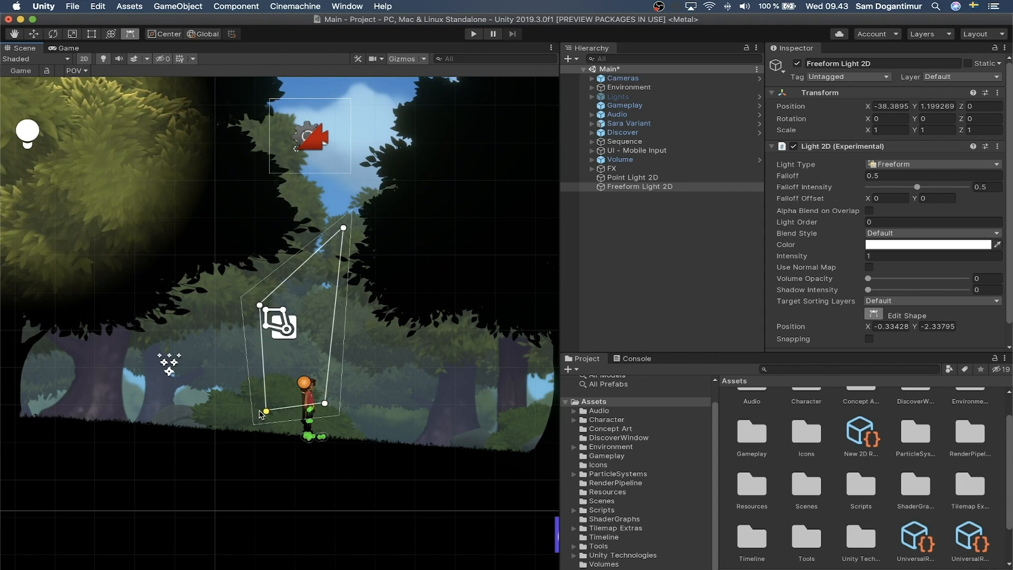
left_click_drag(265, 412, 329, 388)
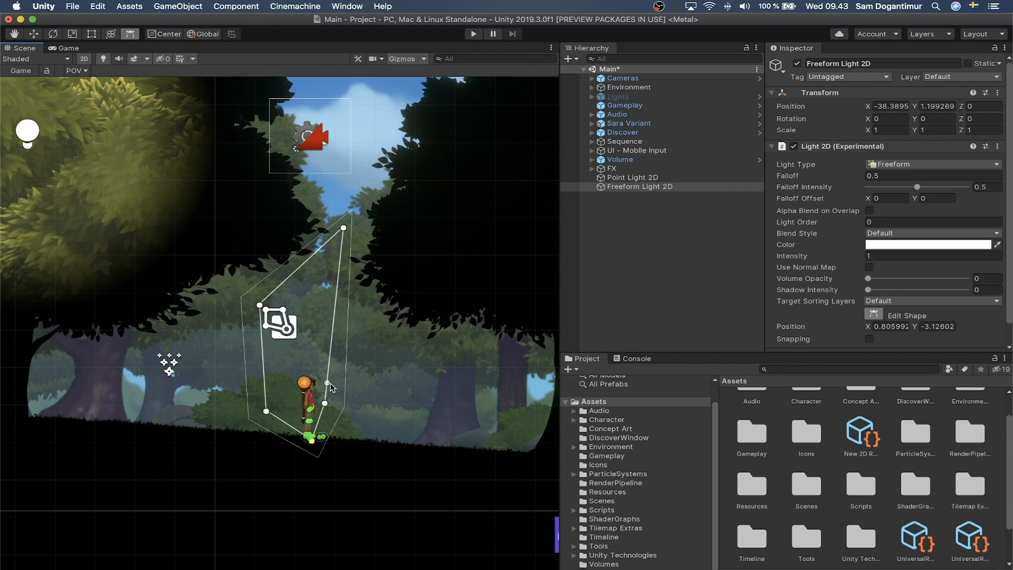
left_click_drag(331, 387, 310, 364)
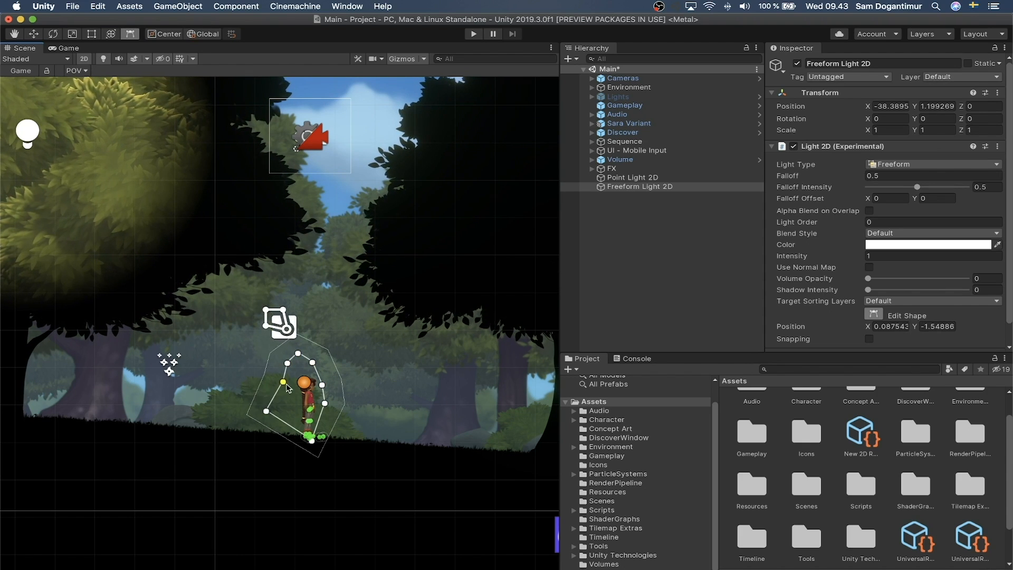
left_click_drag(304, 382, 287, 369)
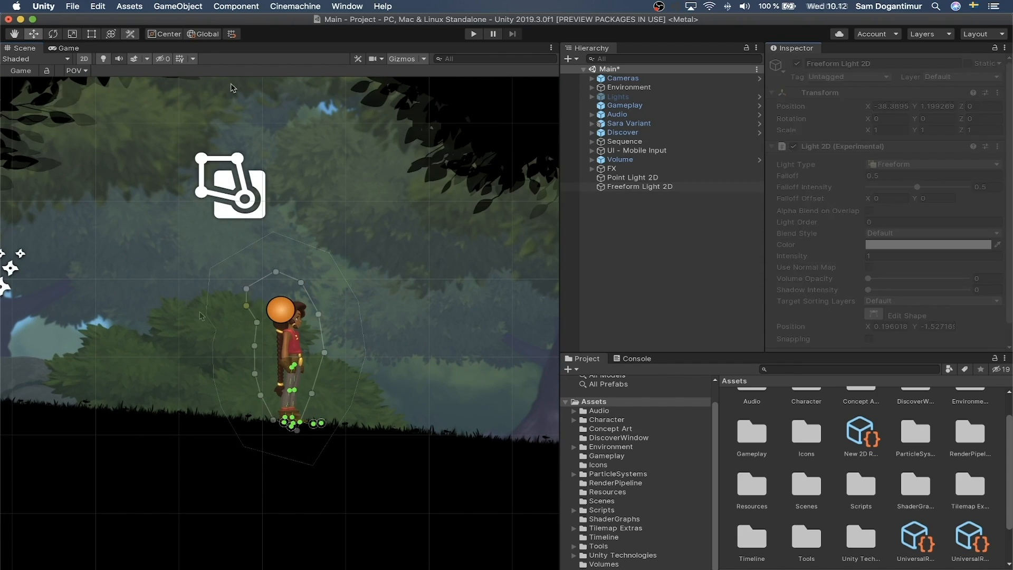
- Add a Sprite Light 2D and assign it the Sprite_SunSpots_1 sprite found by searching 'Sunsp'
left_click(178, 6)
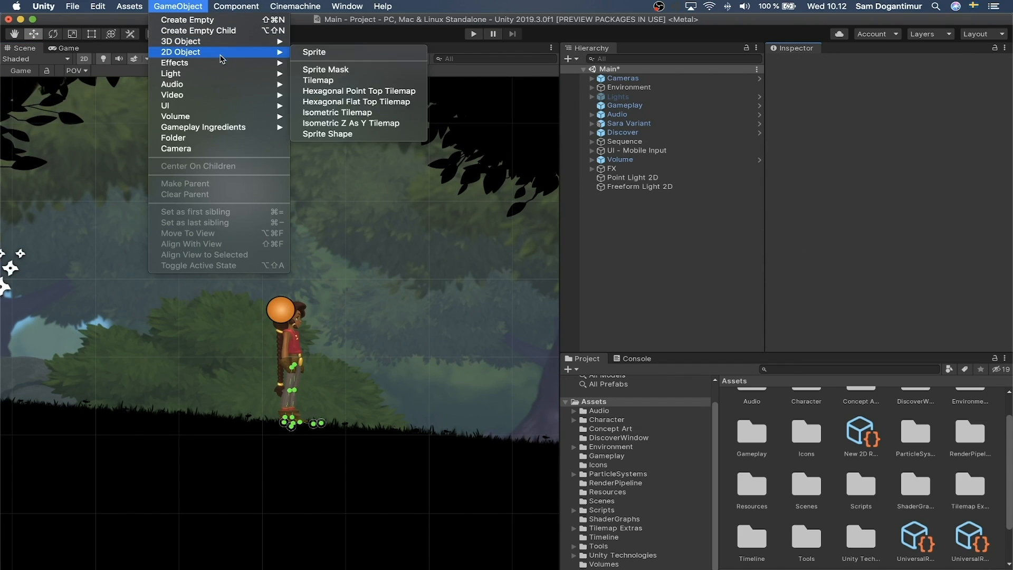
mouse_move(171, 72)
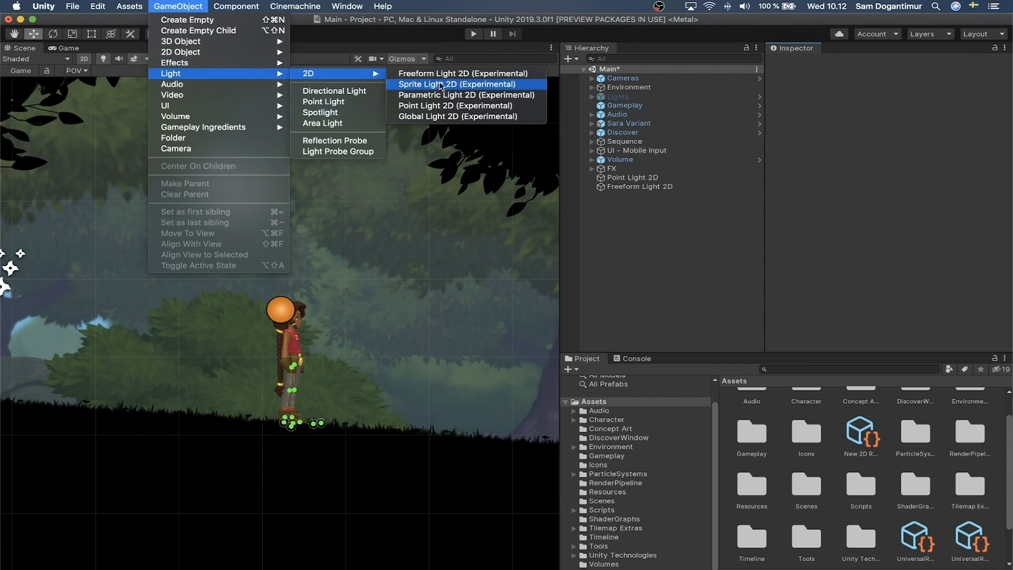
left_click(455, 84)
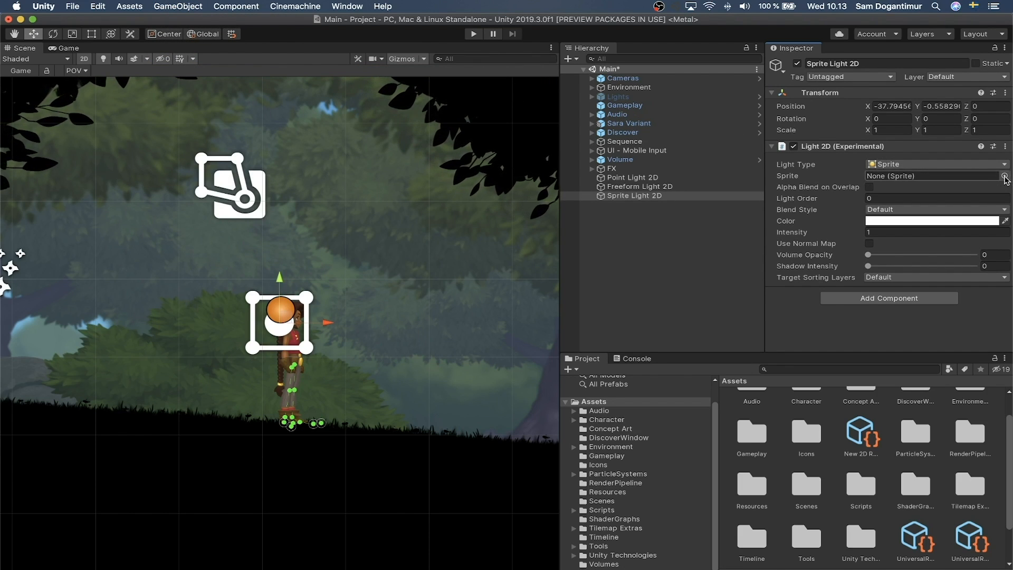
left_click(1004, 175)
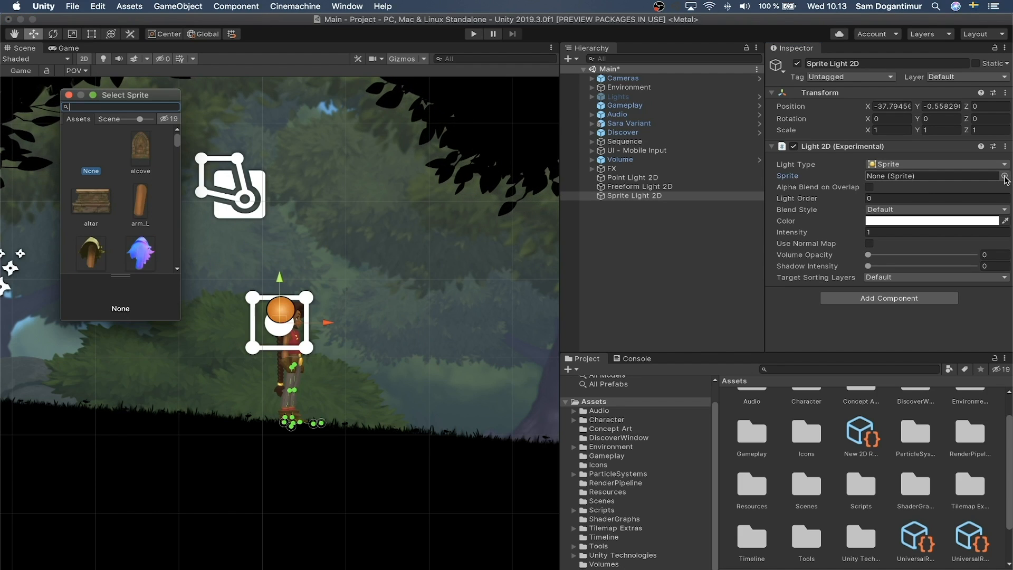
type("Sunsp")
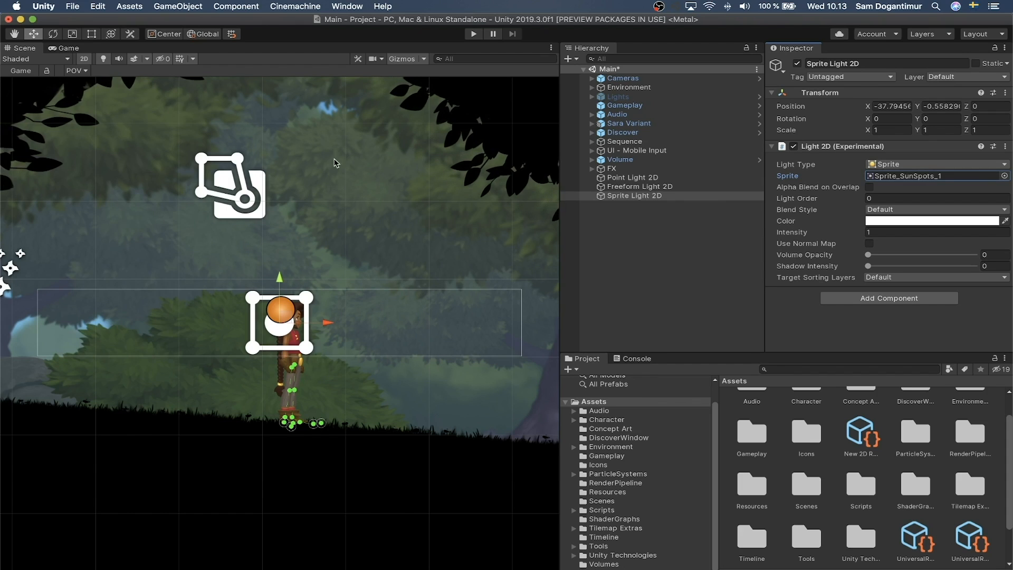
left_click_drag(278, 321, 279, 424)
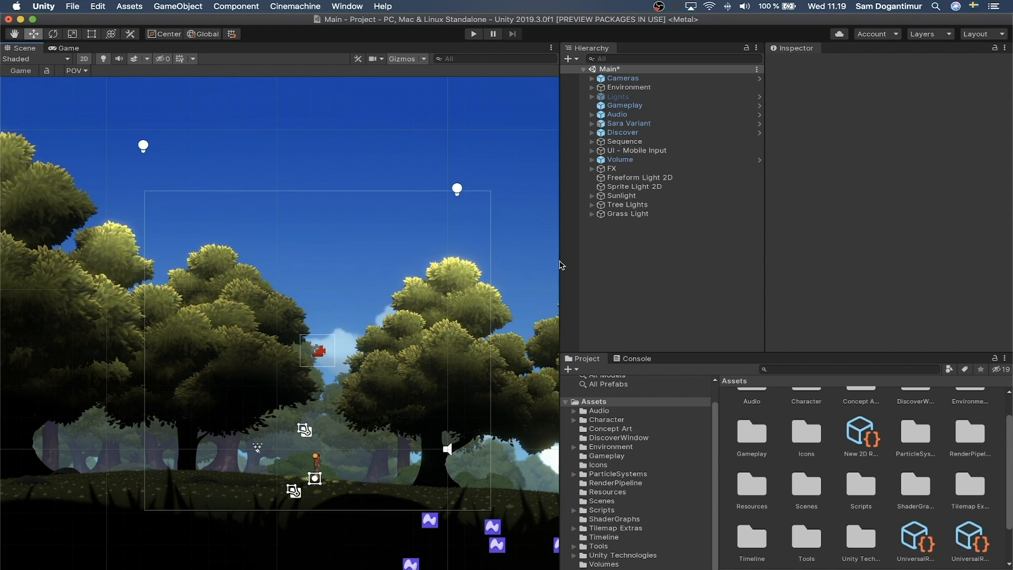
- Expand the environment group in the Hierarchy and select the Vegetation - 1 sprite
left_click(618, 96)
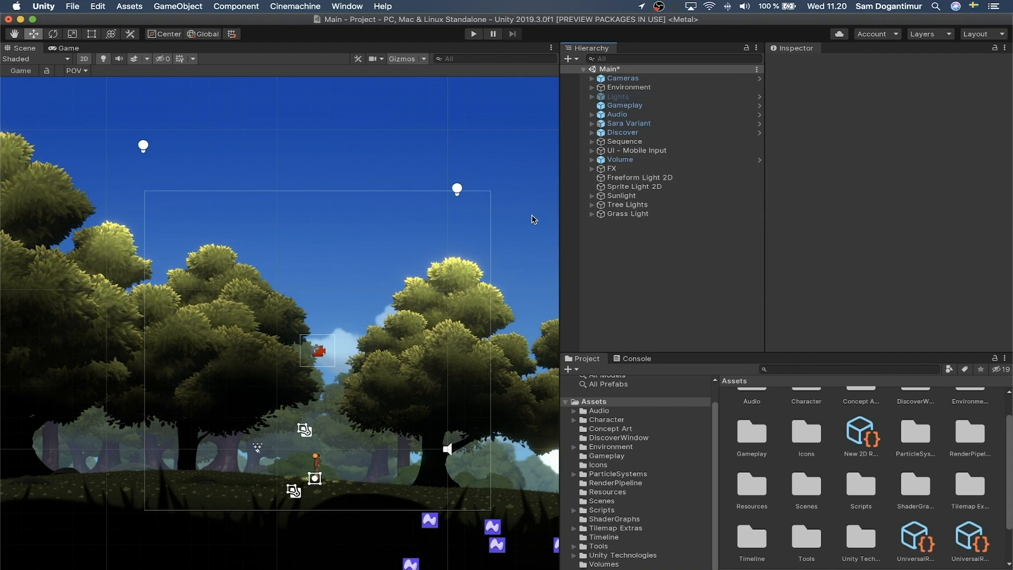
left_click(626, 204)
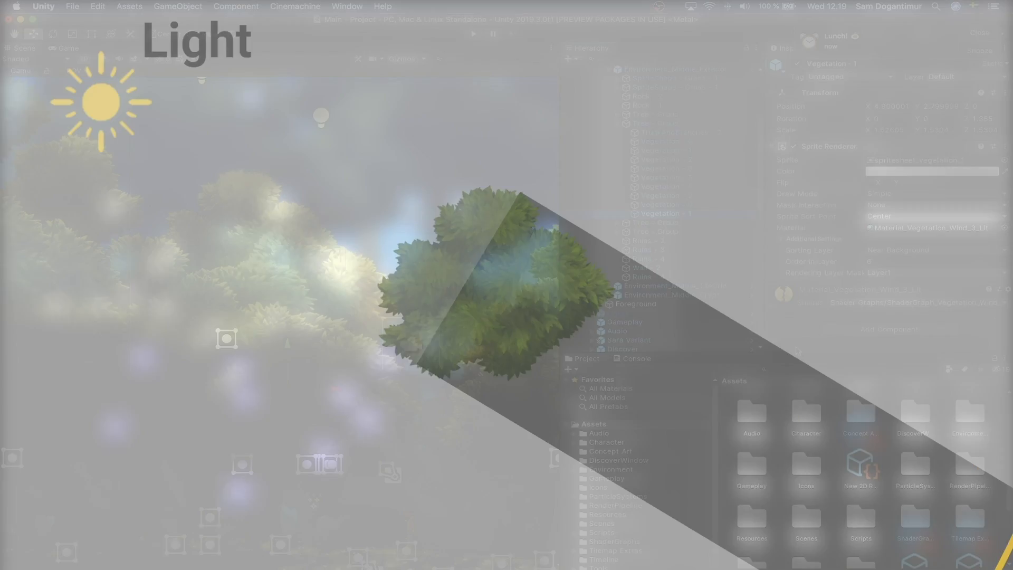
- Add a Shadow Caster 2D (Experimental) component to Vegetation - 1 via an Add Component search for 'Shadow Caste'
left_click(889, 328)
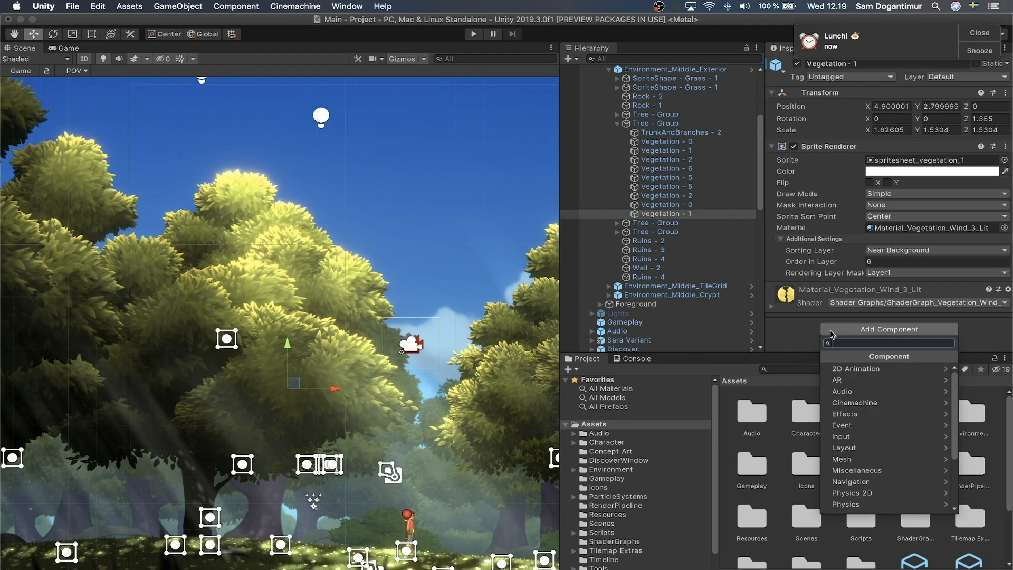
type("Shadow Caste")
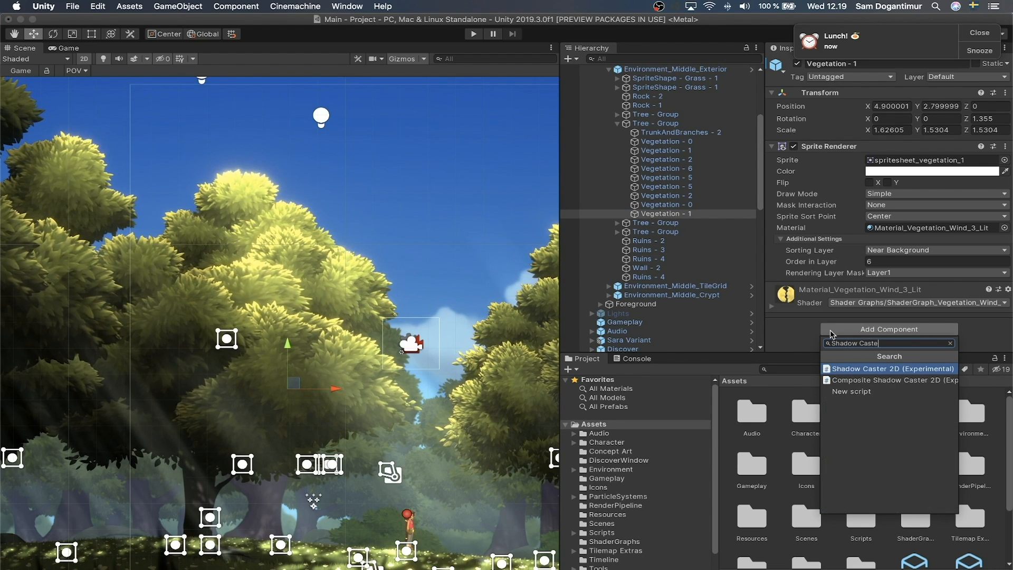
left_click(892, 368)
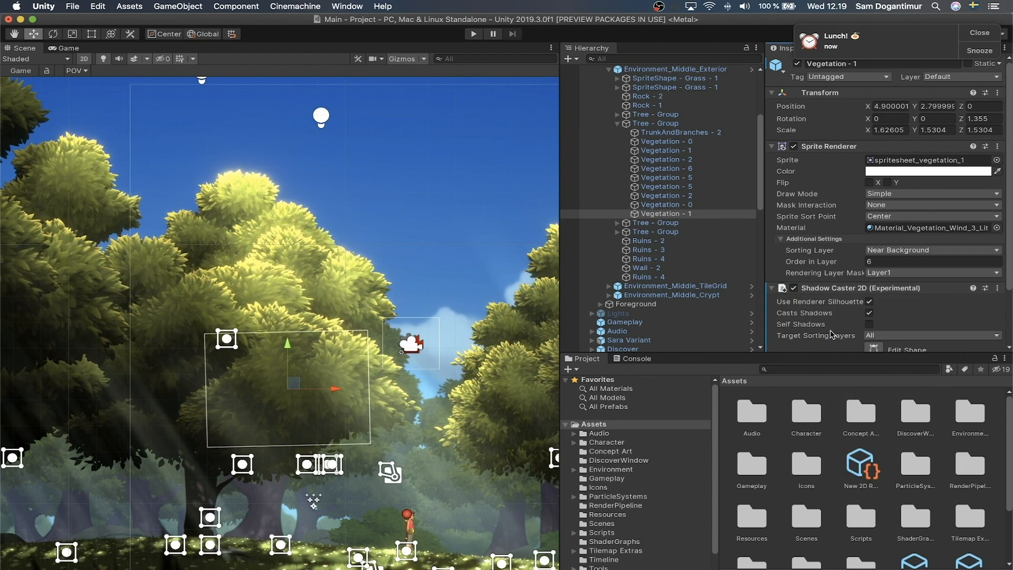
scroll("down", 3)
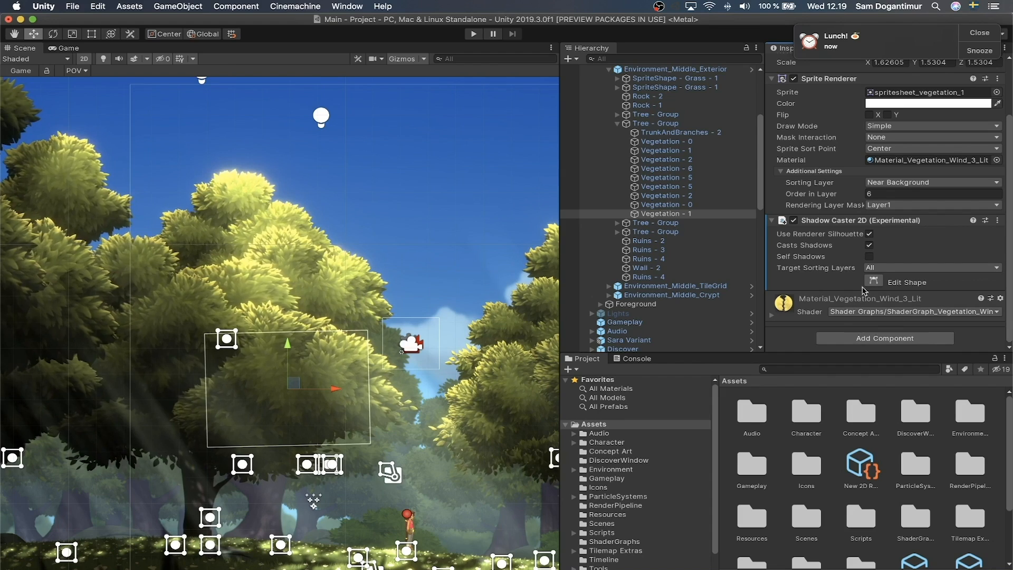